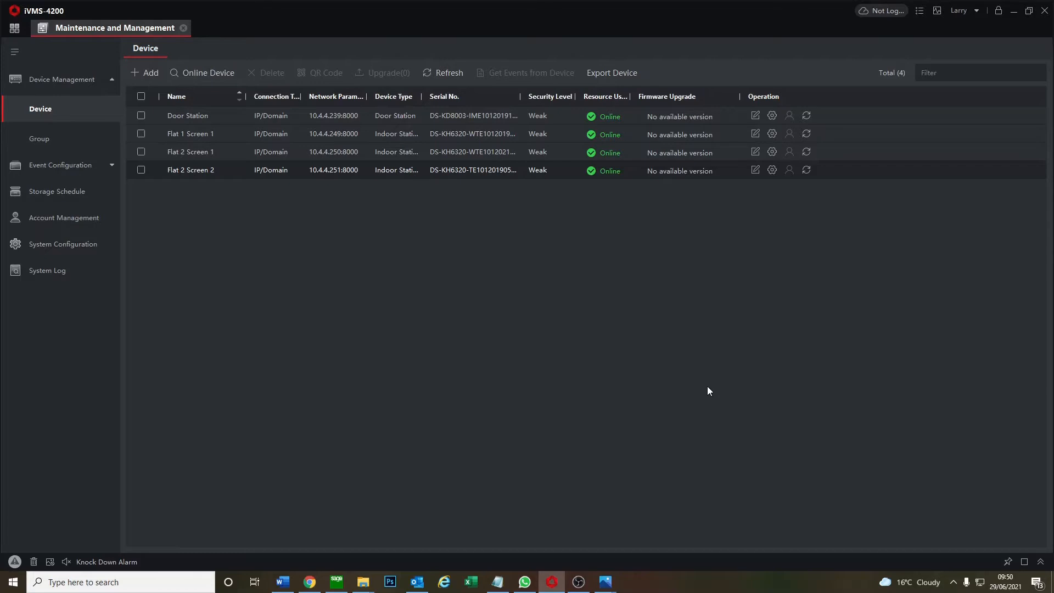
# Bring up the Door Station's remote configuration from the device list.
pyautogui.click(141, 115)
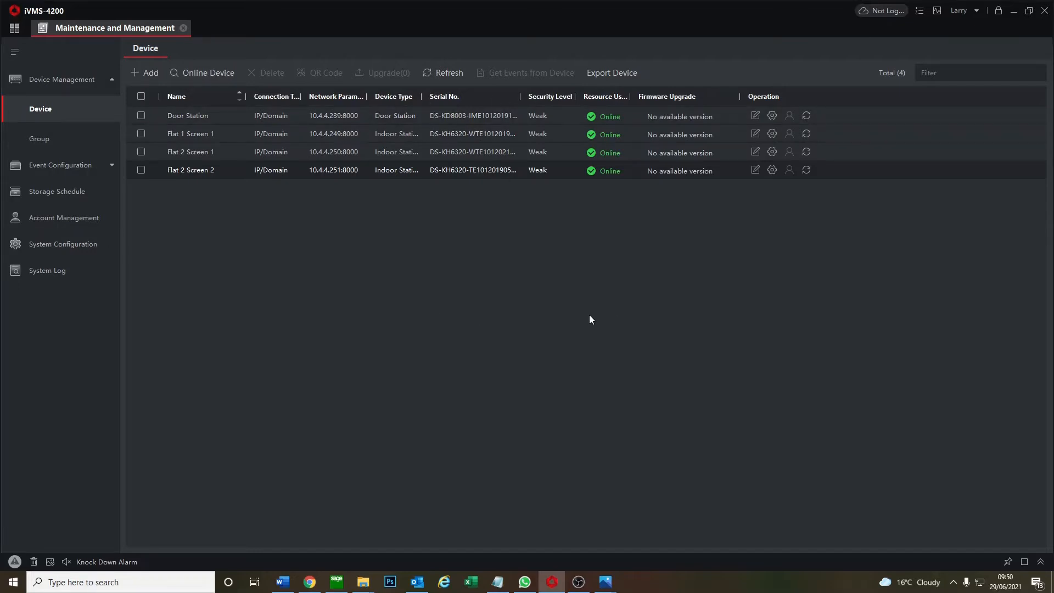
pyautogui.moveTo(468, 298)
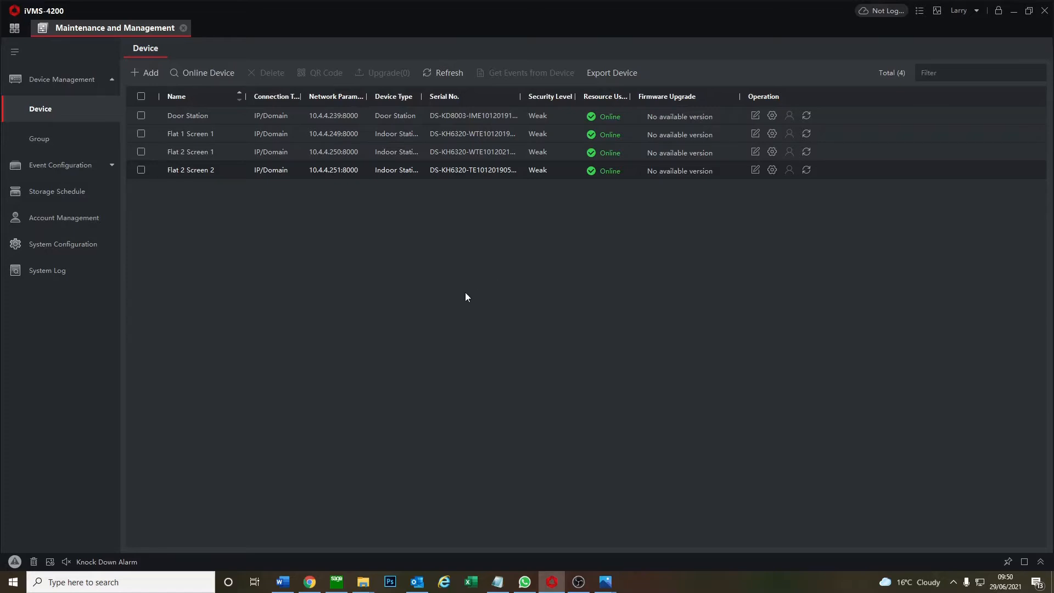
pyautogui.click(140, 169)
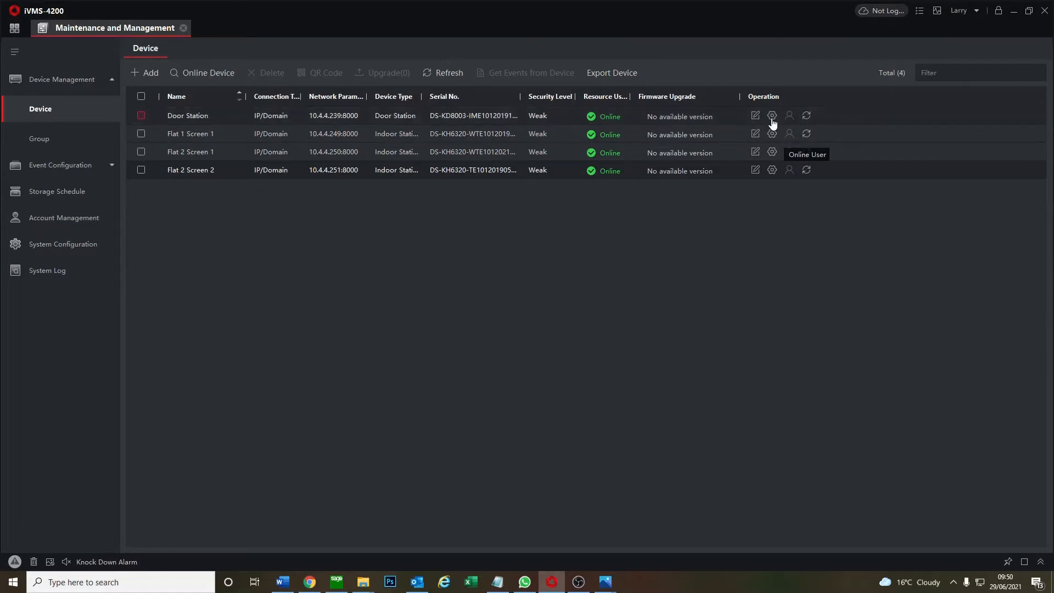
pyautogui.click(772, 116)
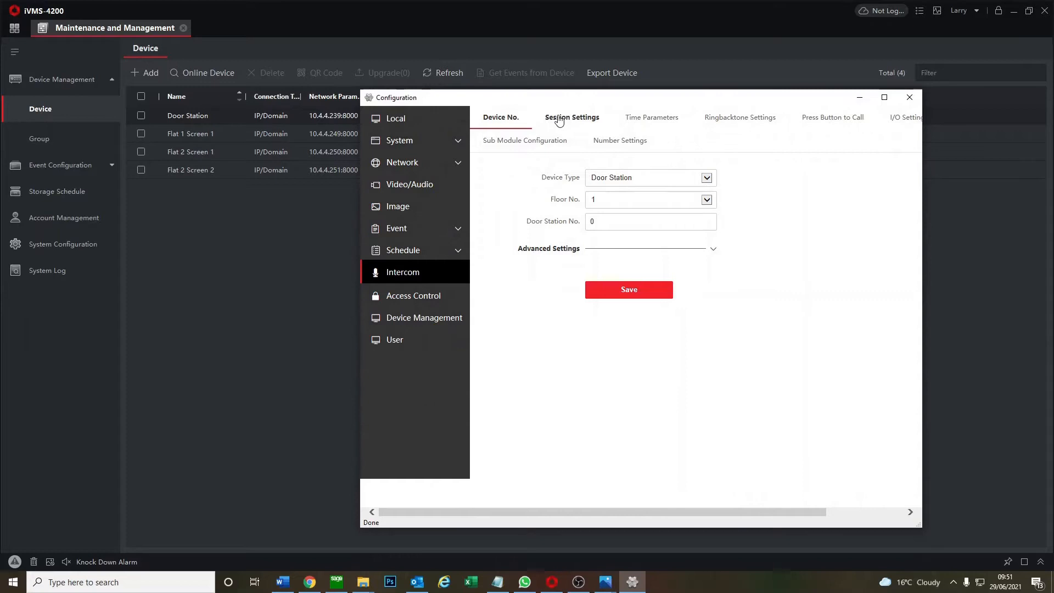
# Save the door station's intercom session settings with its registration password and close the configuration.
pyautogui.click(571, 118)
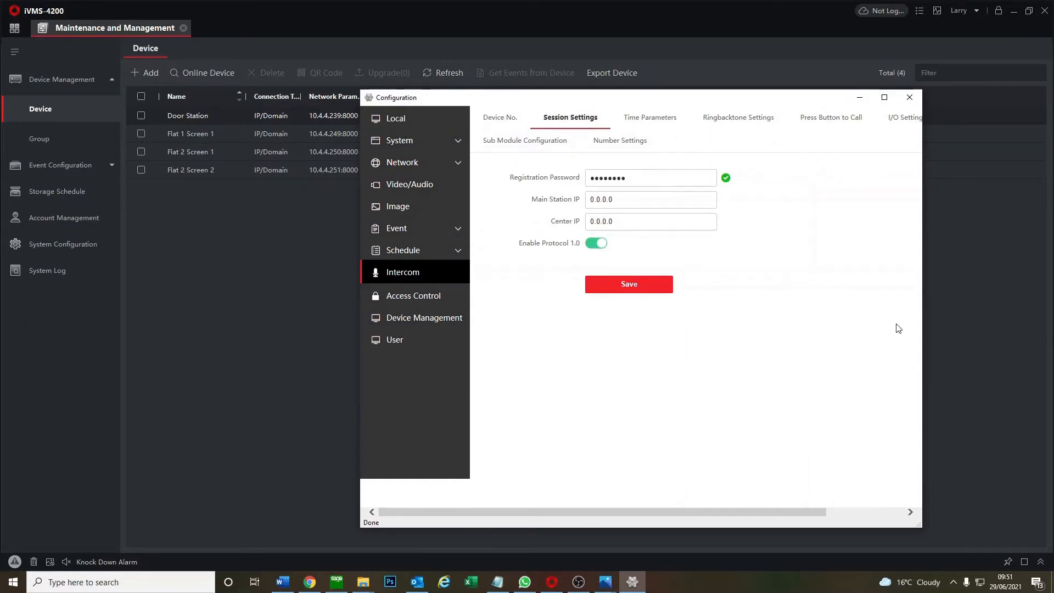
pyautogui.click(628, 283)
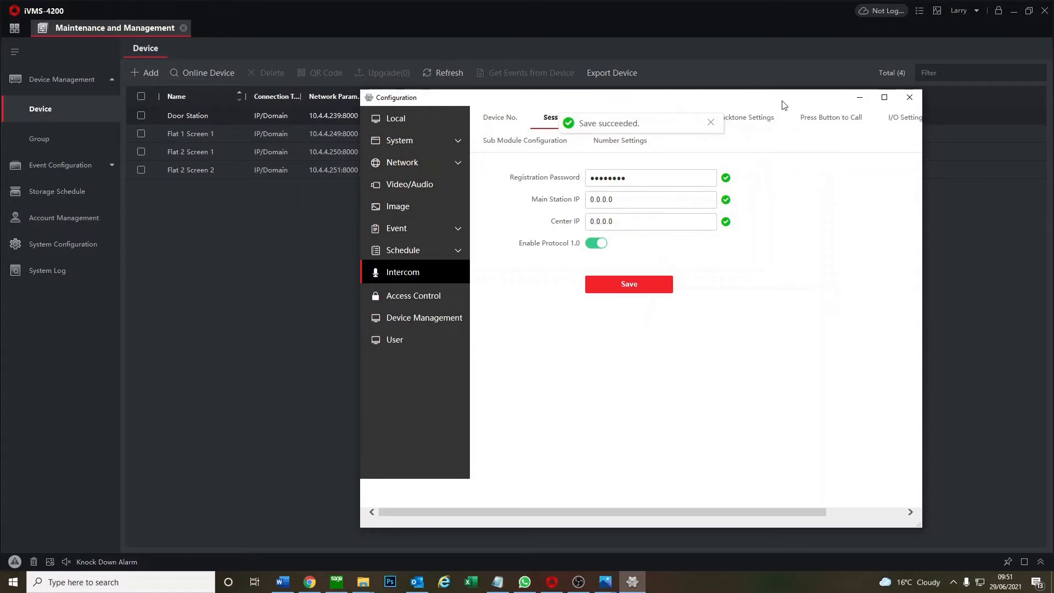
pyautogui.click(910, 98)
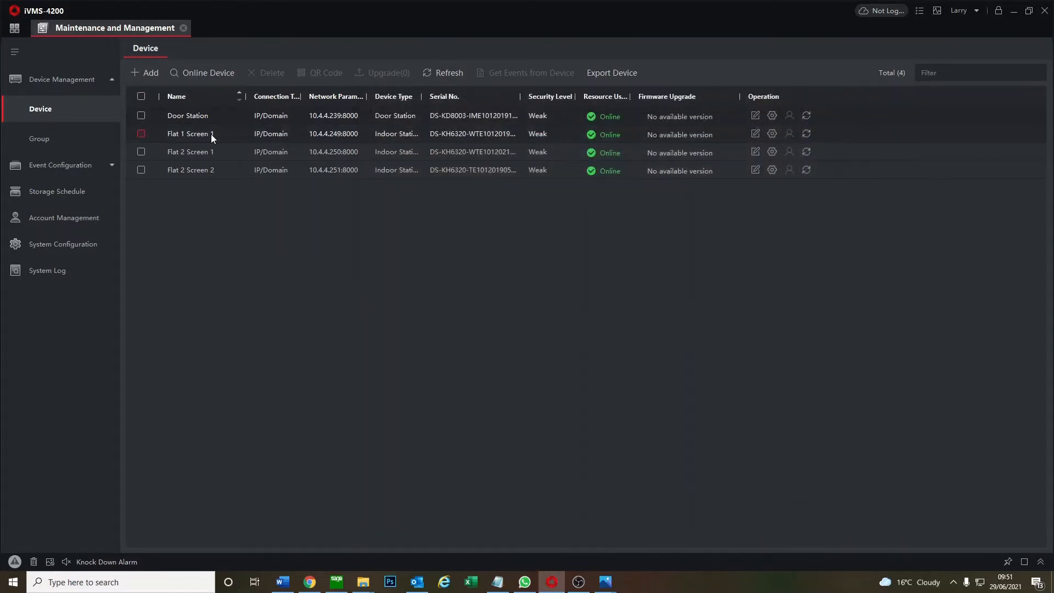
# Reach Flat 1 Screen 1's group network settings in its remote configuration.
pyautogui.click(772, 133)
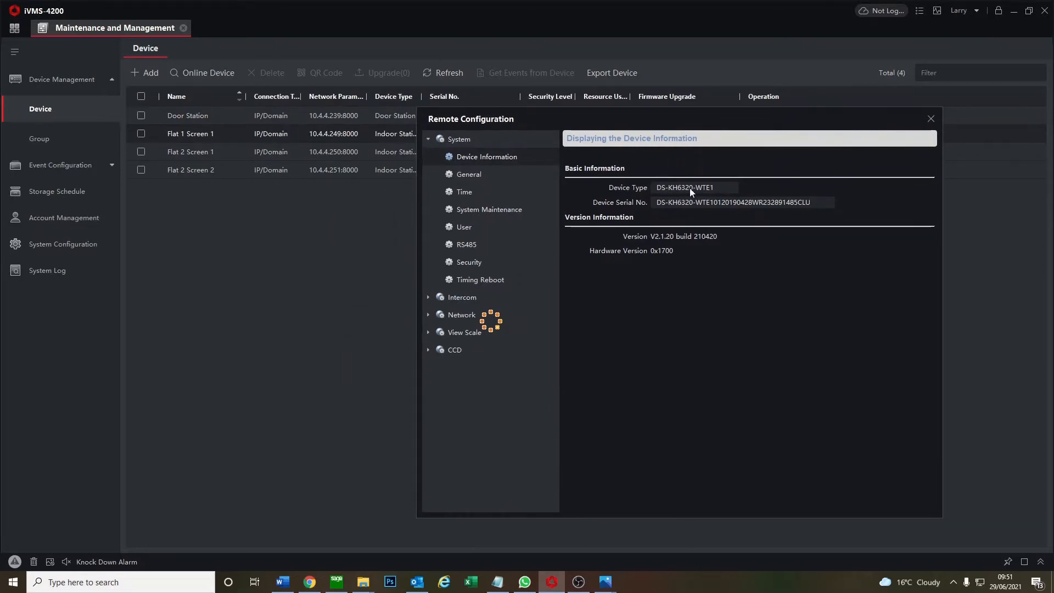
pyautogui.click(488, 209)
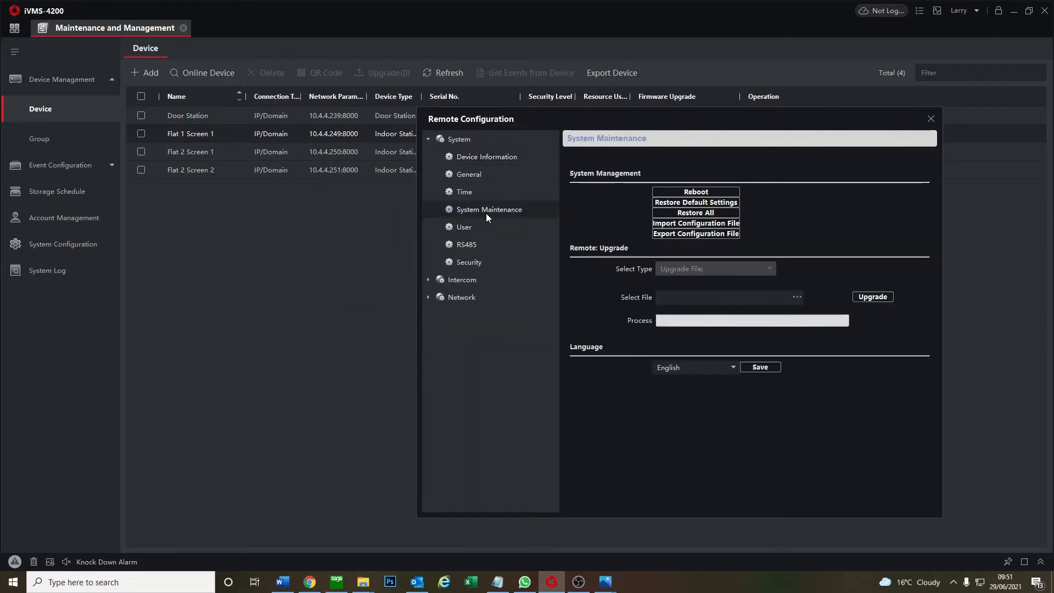
pyautogui.click(462, 298)
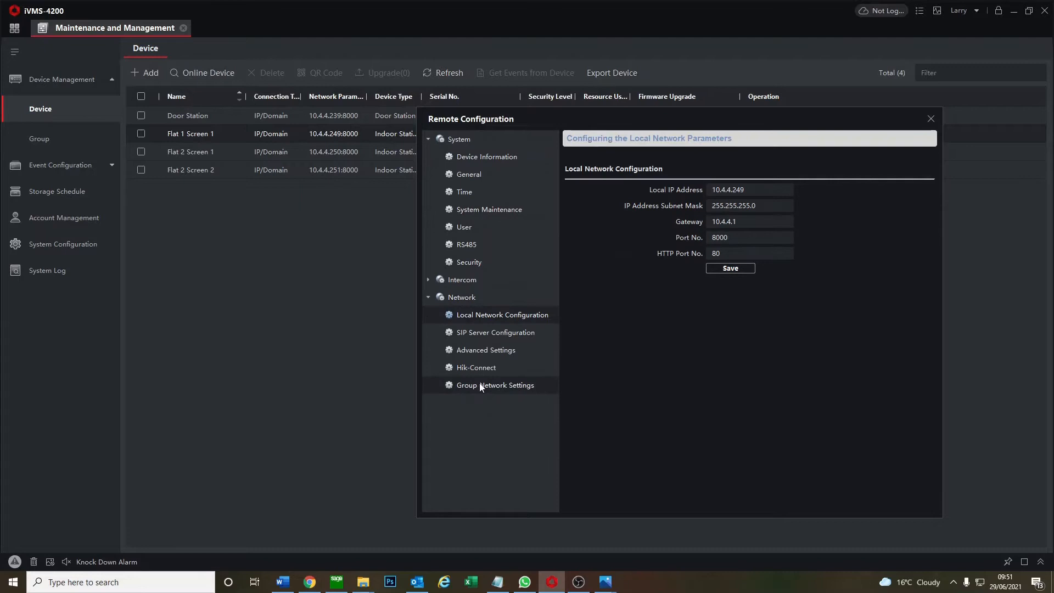
pyautogui.click(495, 385)
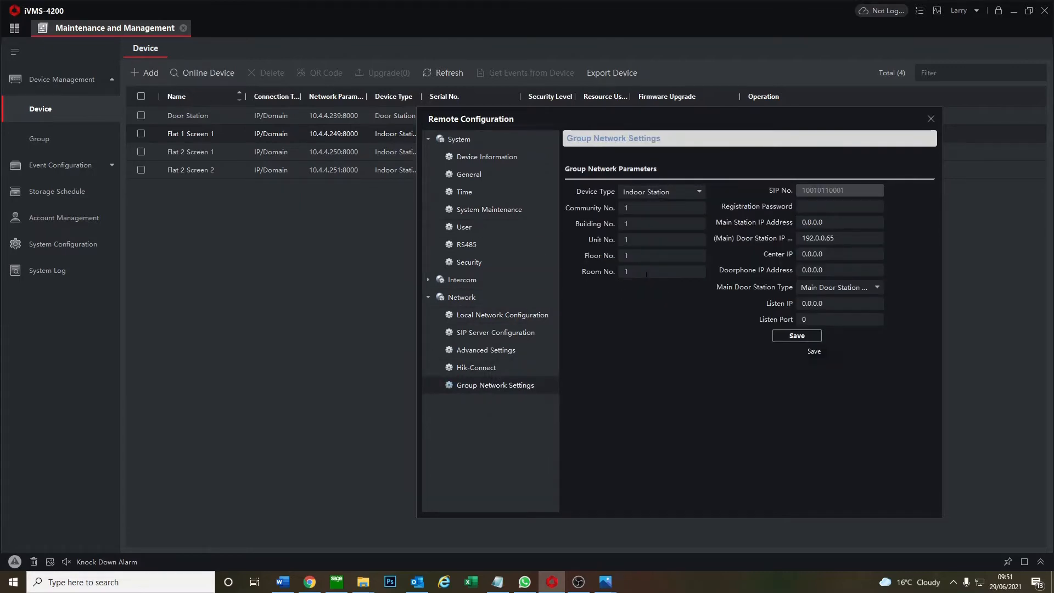
# Enter the registration password and main door station IP 10.4.4.239 for Flat 1 Screen 1.
pyautogui.click(838, 205)
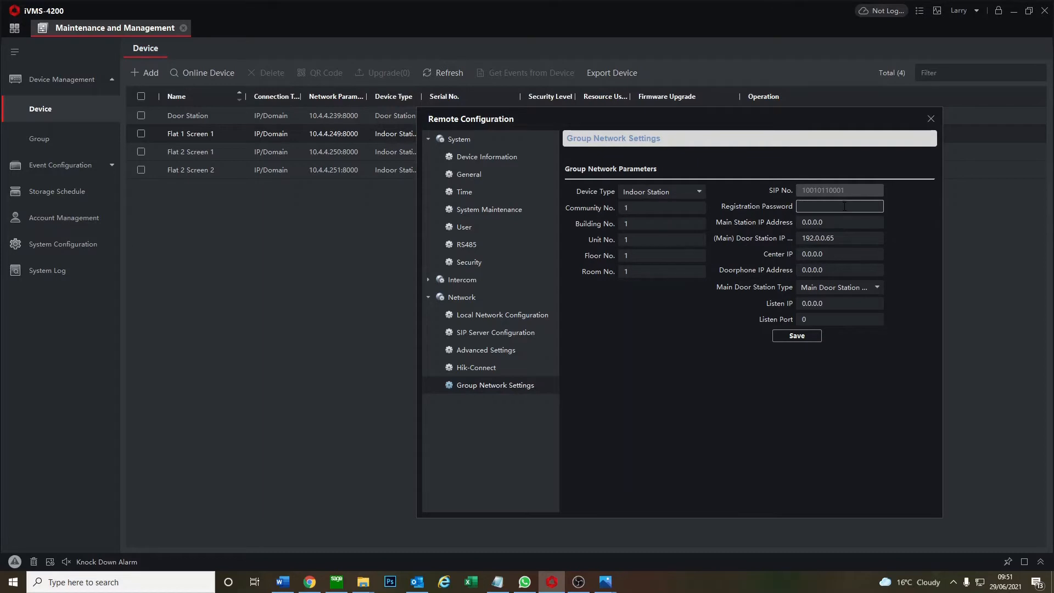
pyautogui.write('password')
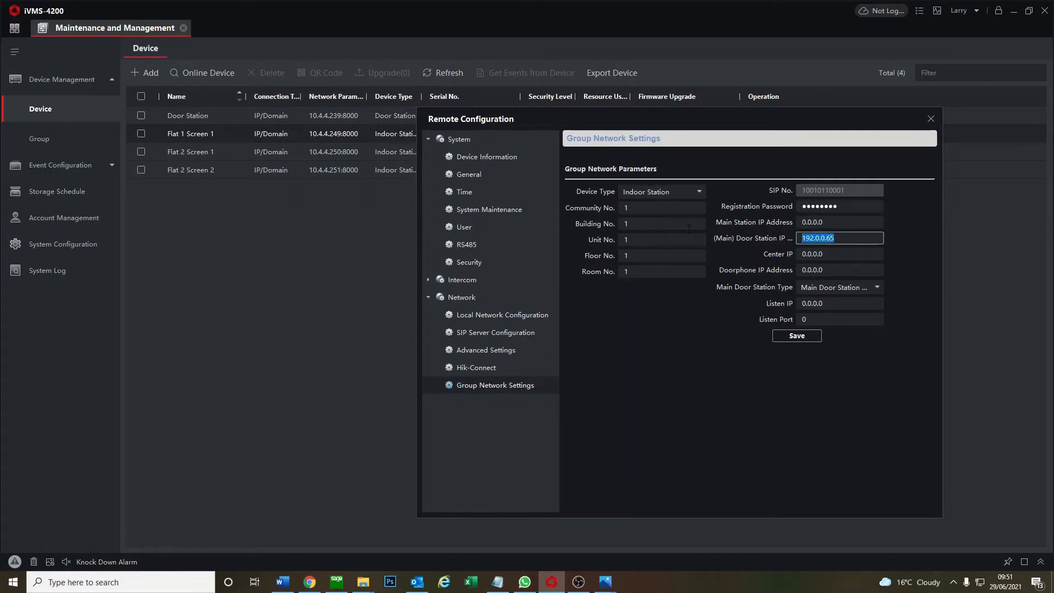
pyautogui.write('1')
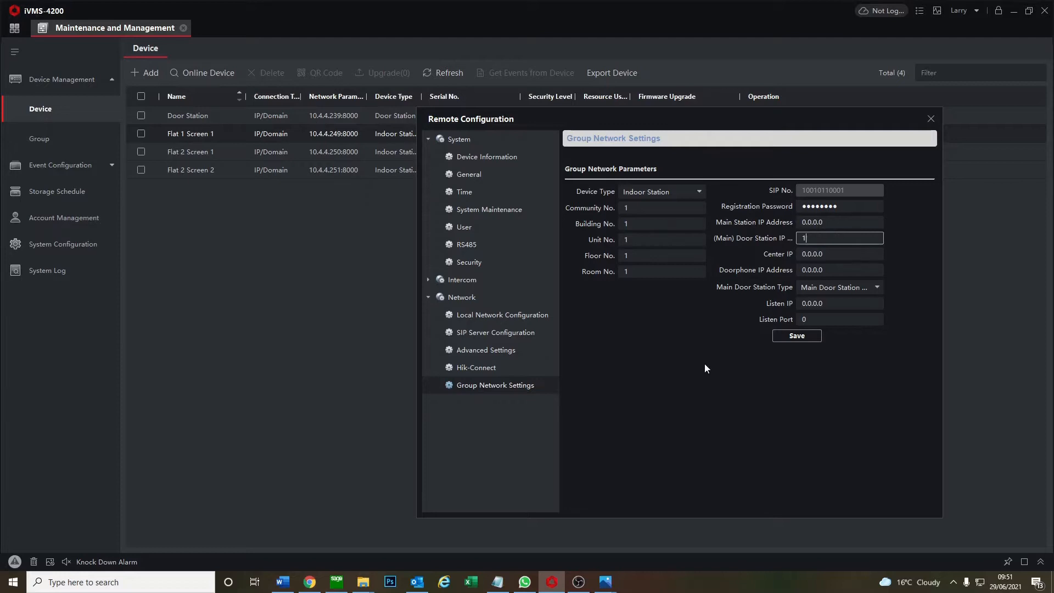
pyautogui.write('0.4.4.2')
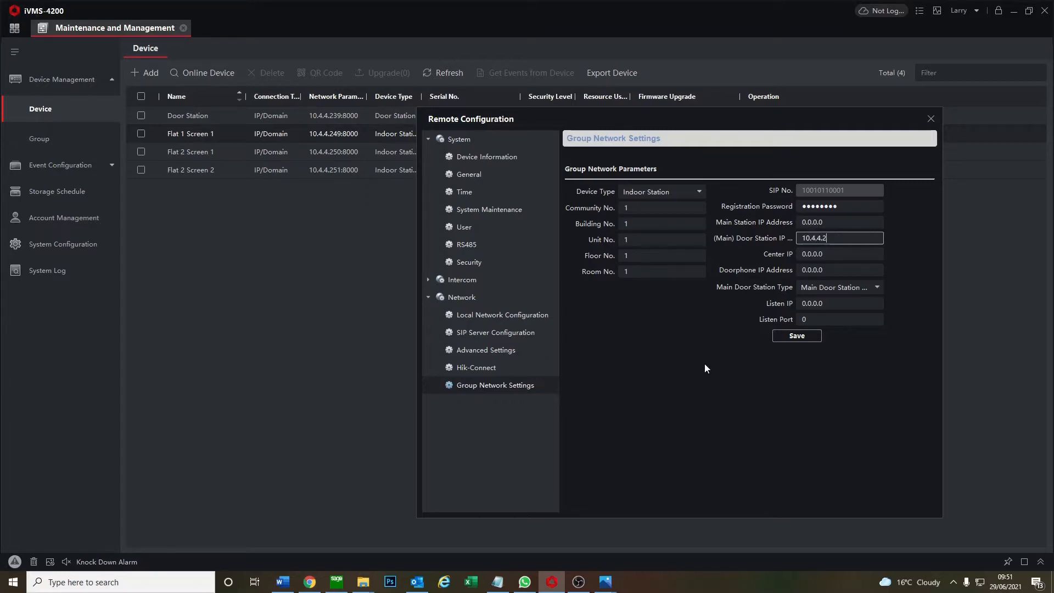
pyautogui.write('39')
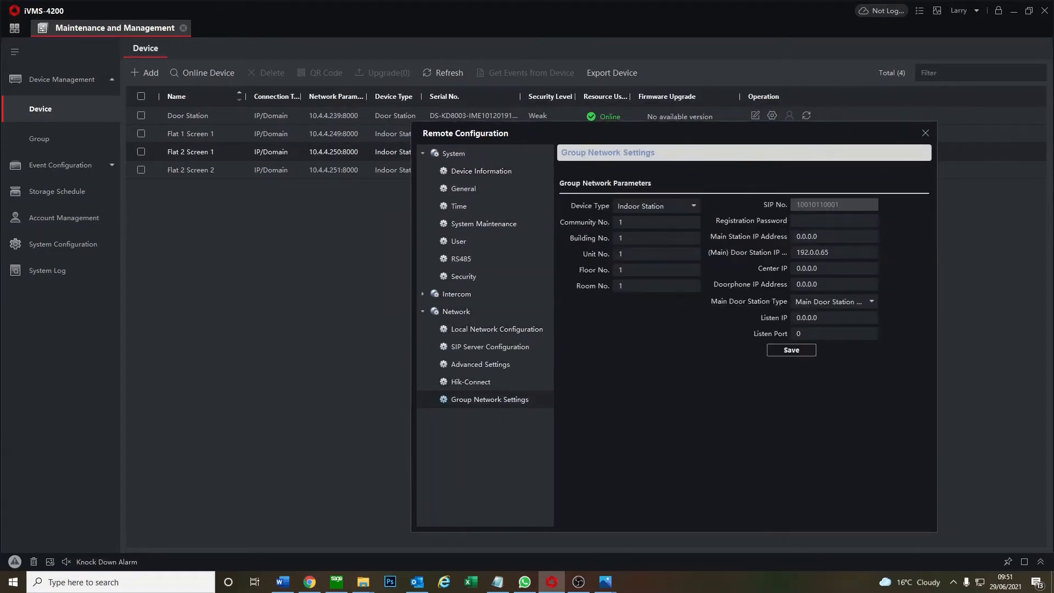
# Give Flat 2 Screen 1 a registration password, door station IP 10.4.4.239 and room number 2, then close its configuration.
pyautogui.click(833, 219)
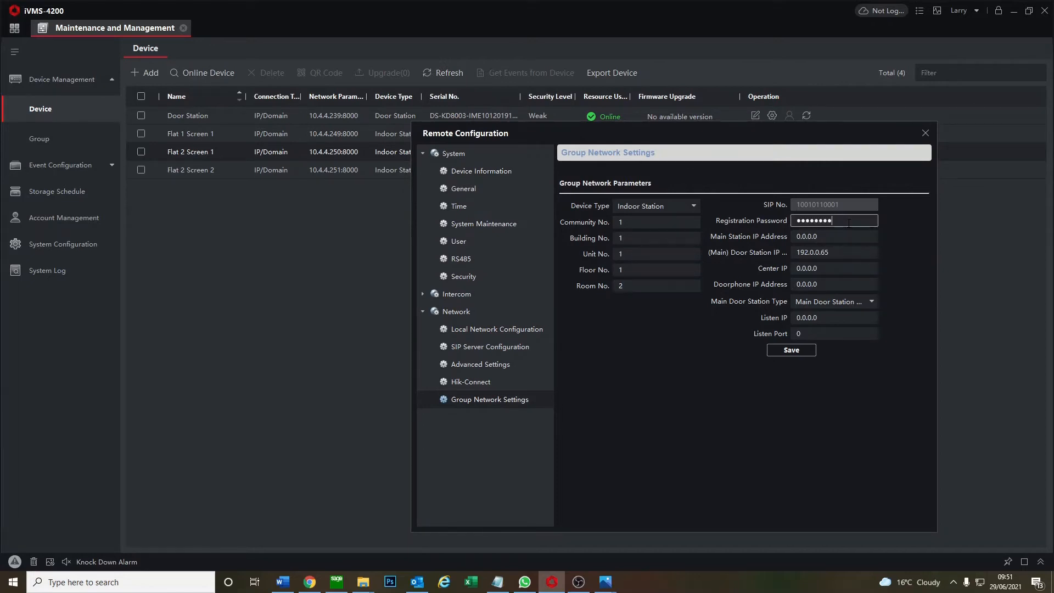
pyautogui.click(833, 253)
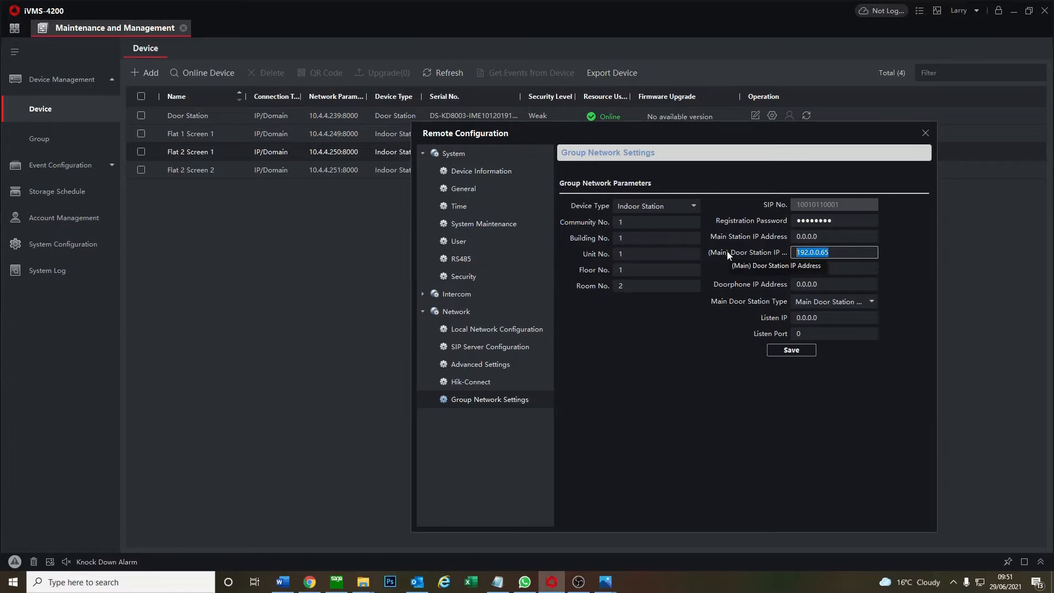
pyautogui.write('10.43.')
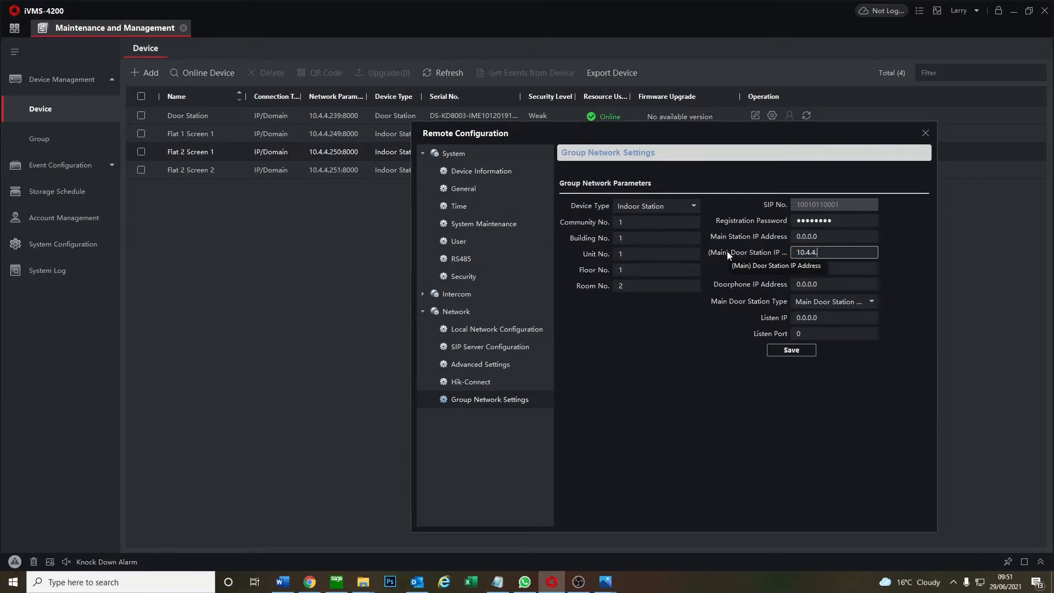
pyautogui.write('239')
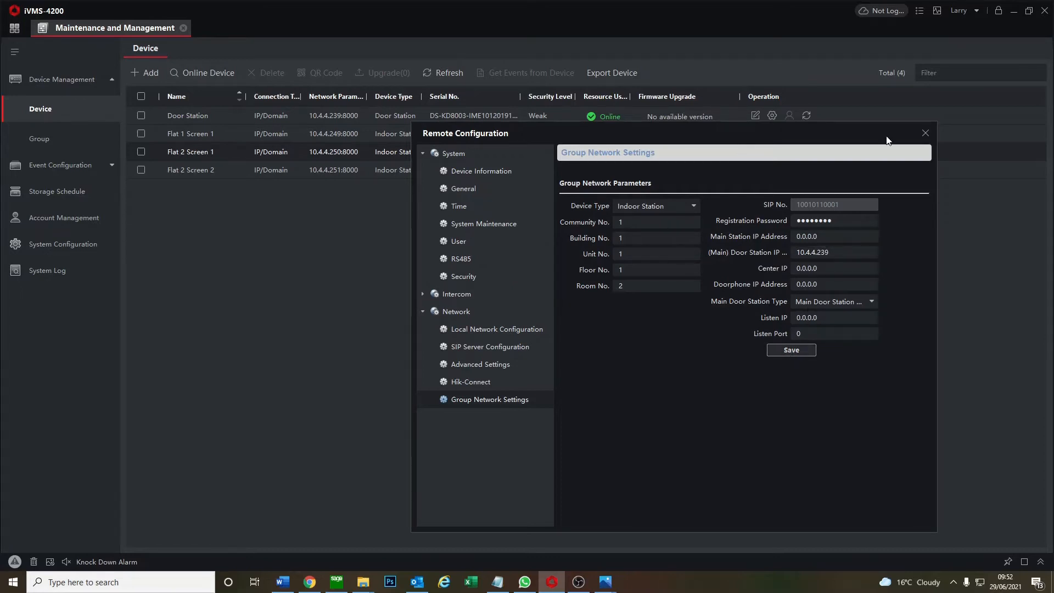
pyautogui.click(925, 133)
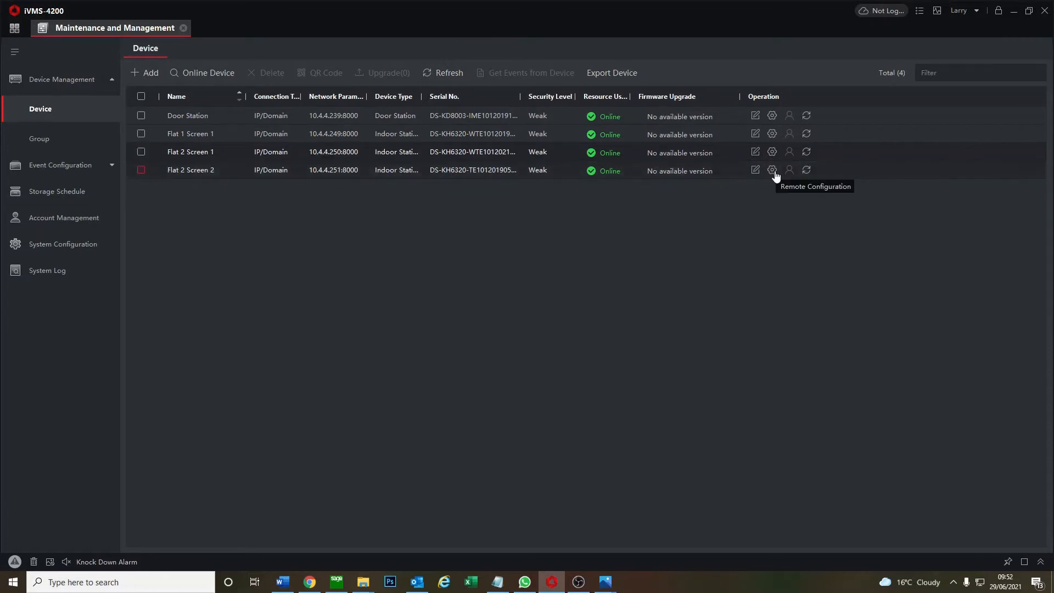
pyautogui.click(772, 169)
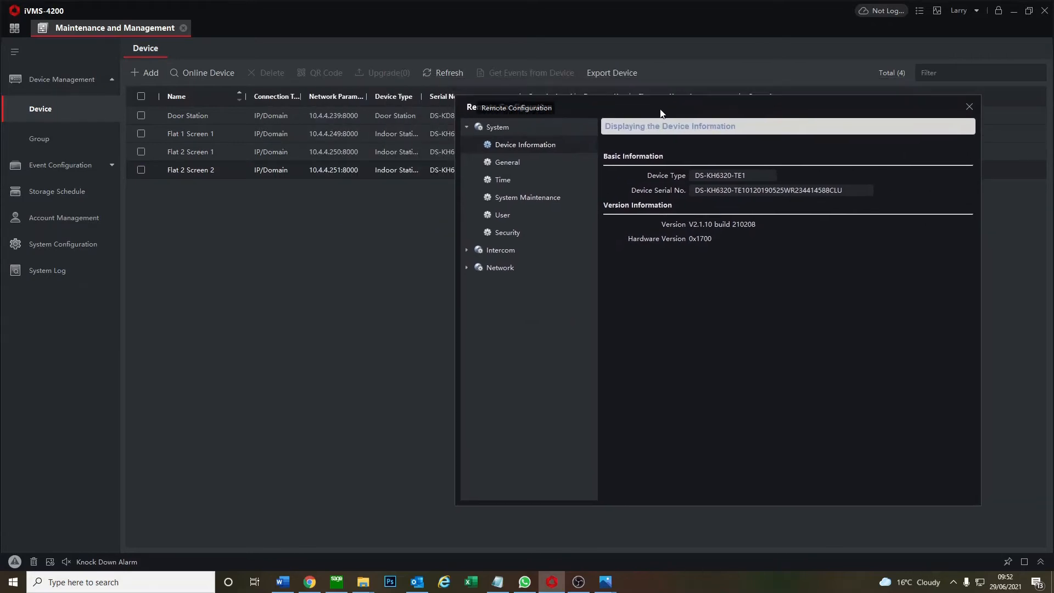
pyautogui.click(497, 268)
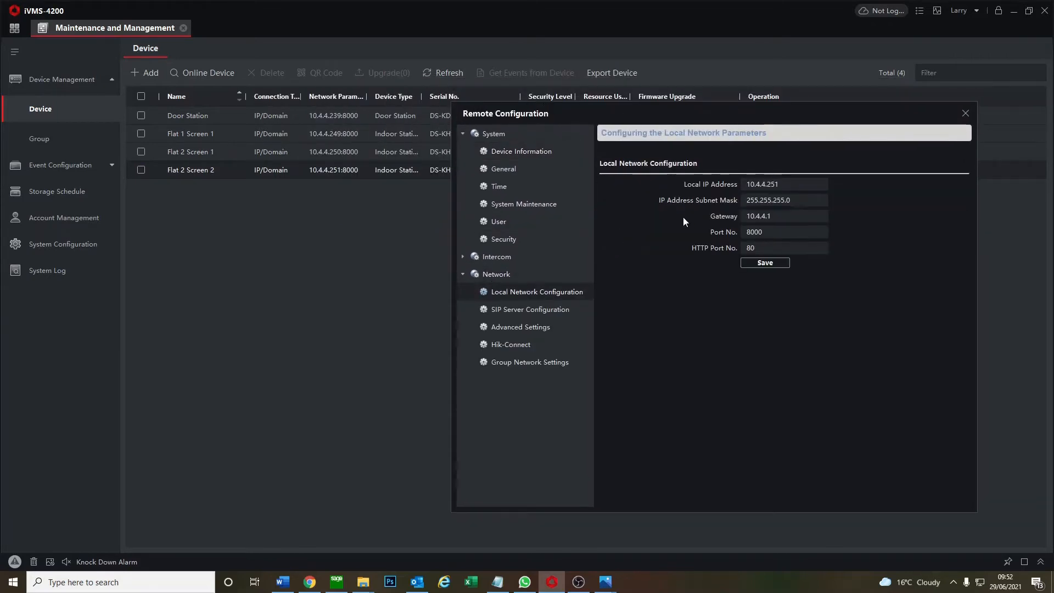
pyautogui.moveTo(698, 108)
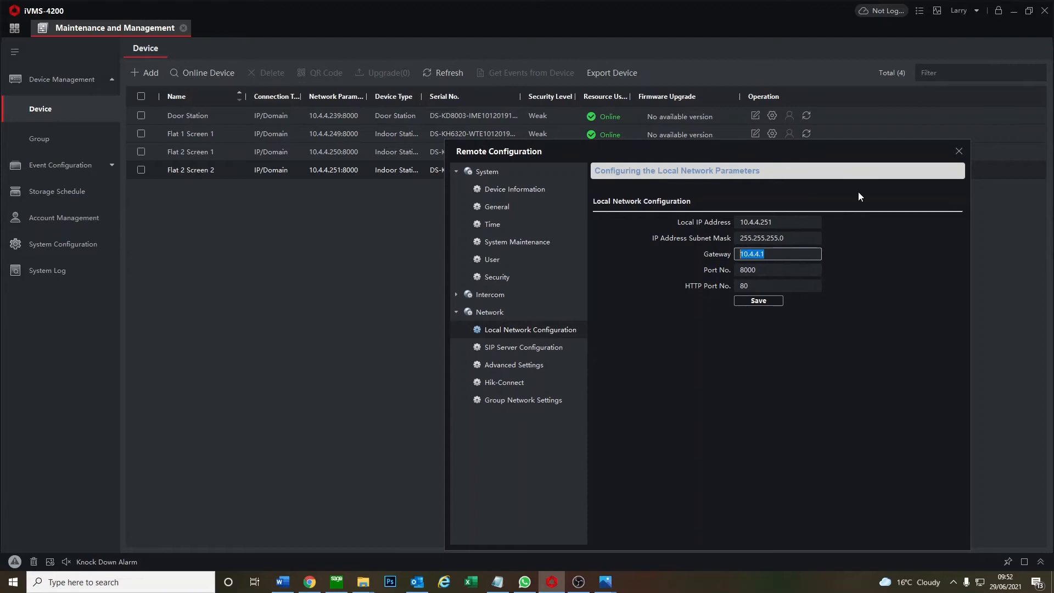
pyautogui.click(958, 150)
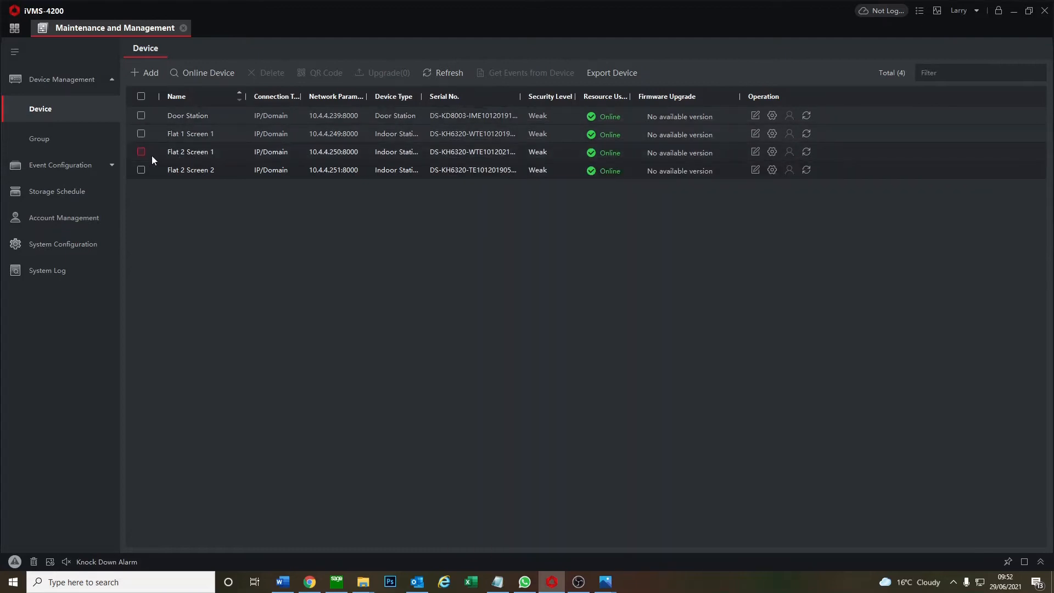
# Start adding a new extension in Flat 2 Screen 1's extension settings.
pyautogui.click(771, 151)
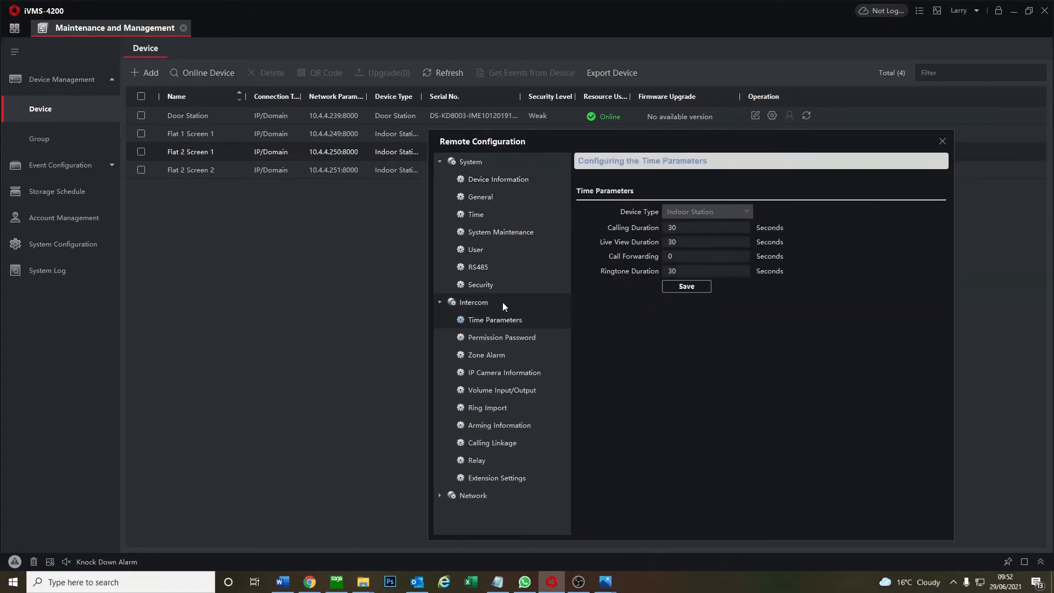
pyautogui.click(496, 478)
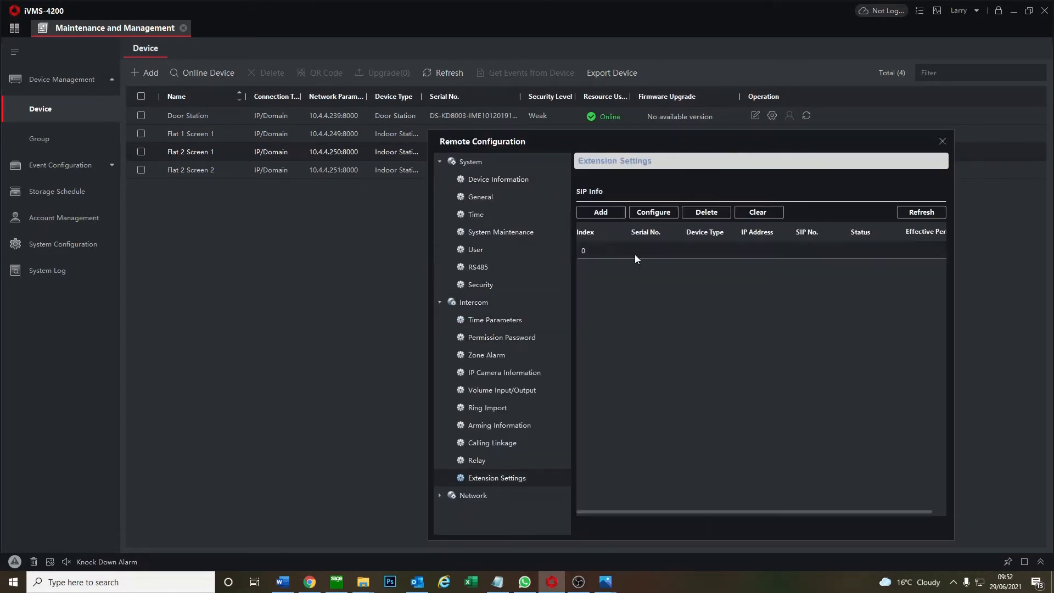
pyautogui.click(600, 212)
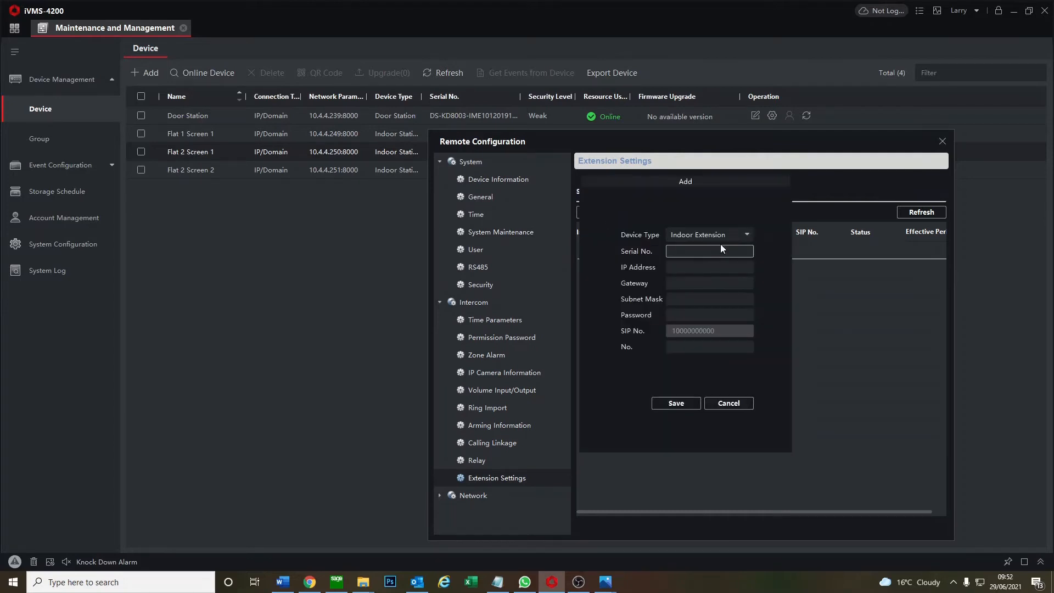
# Save an indoor extension with serial 234414588, IP 10.4.4.251, gateway, mask 255.255.255.0, password and number 1.
pyautogui.write('234414588')
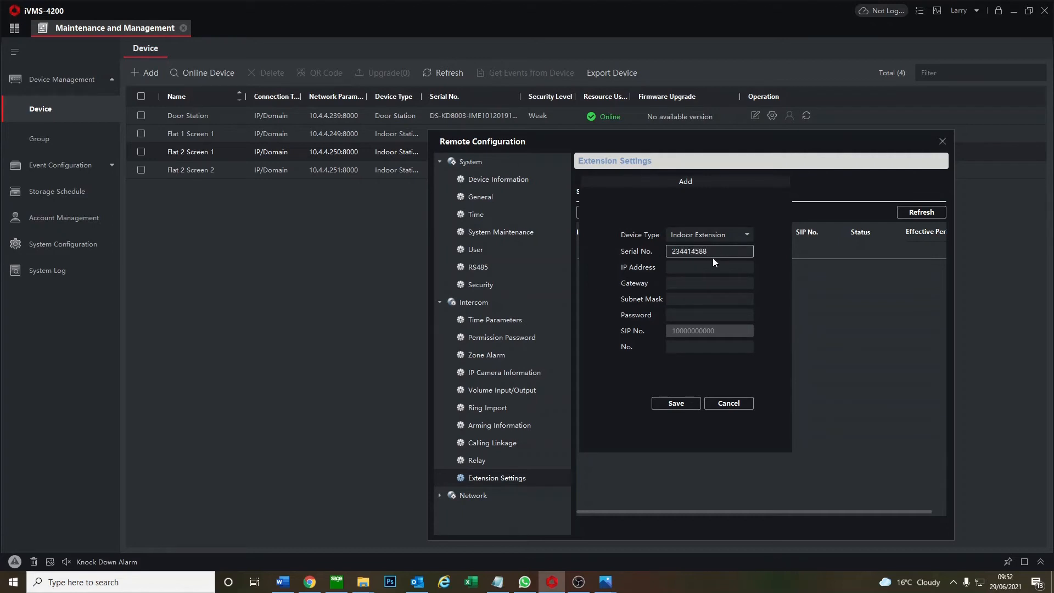
pyautogui.write('10.4.4.1')
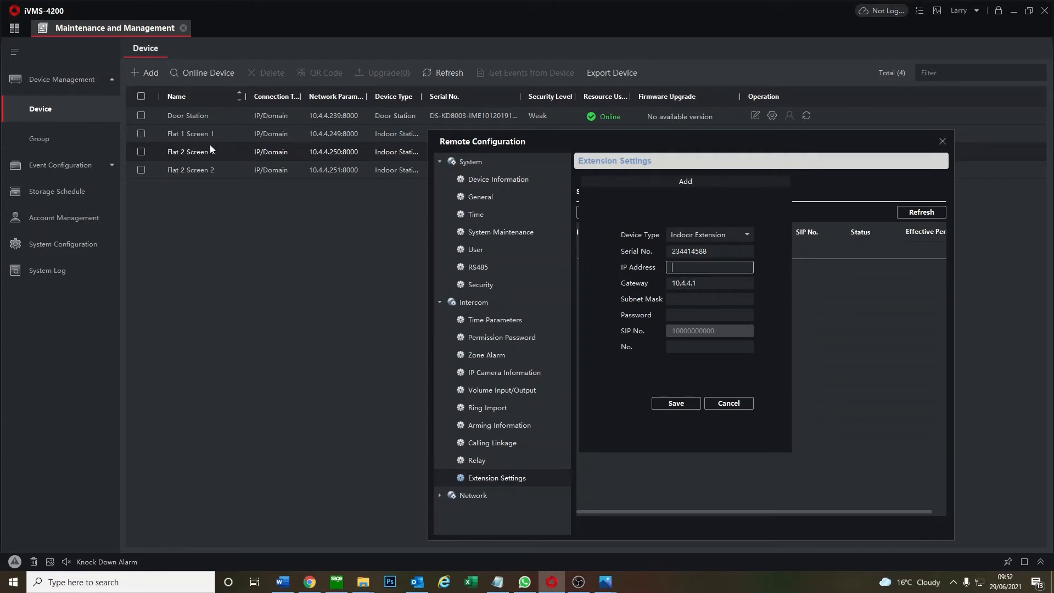
pyautogui.moveTo(212, 181)
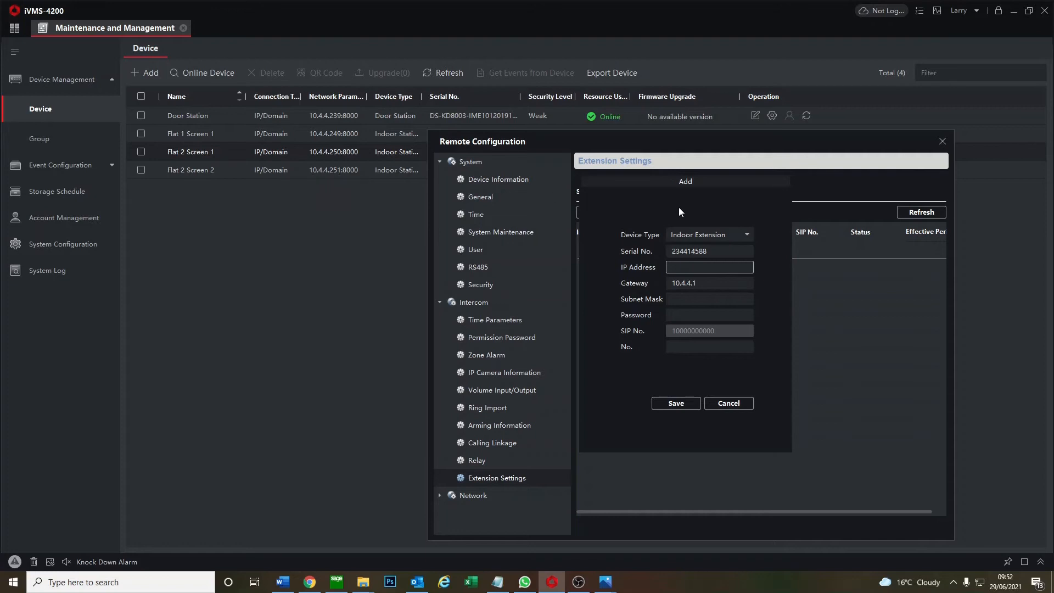
pyautogui.write('10.4.4.251')
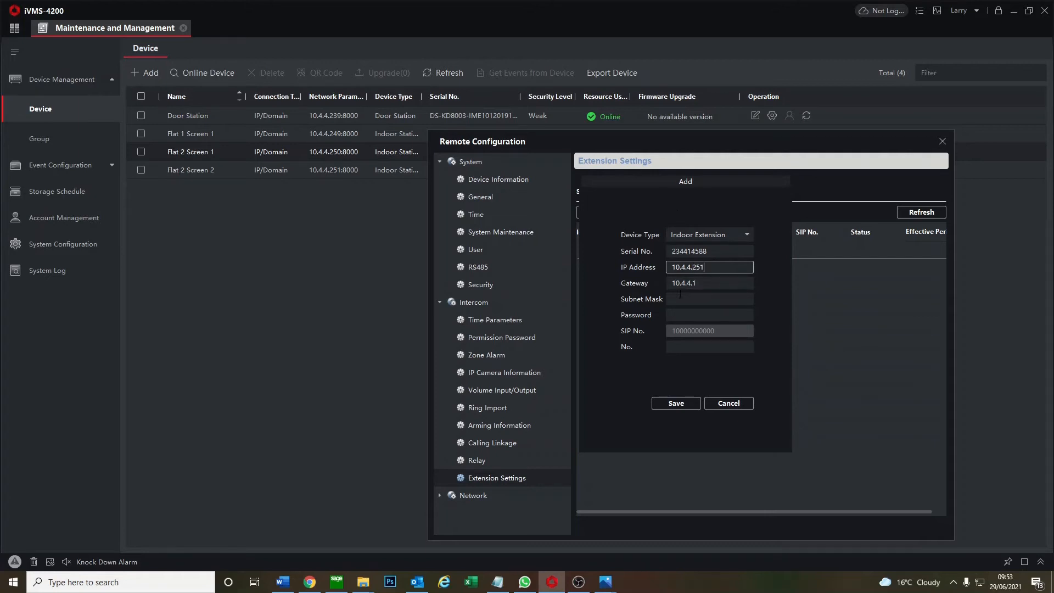
pyautogui.write('255.')
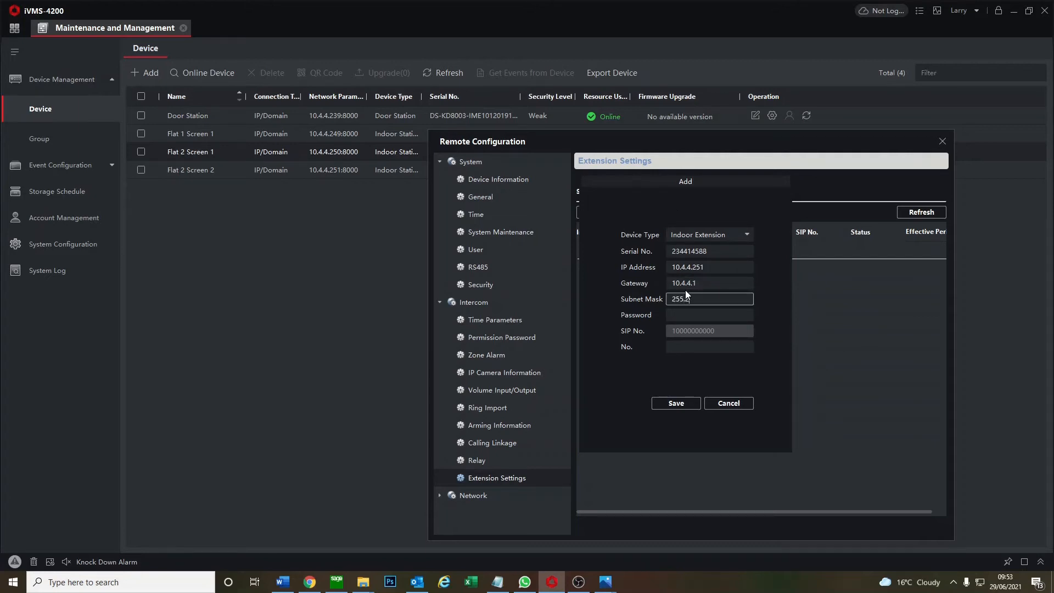
pyautogui.write('255.255.255.0')
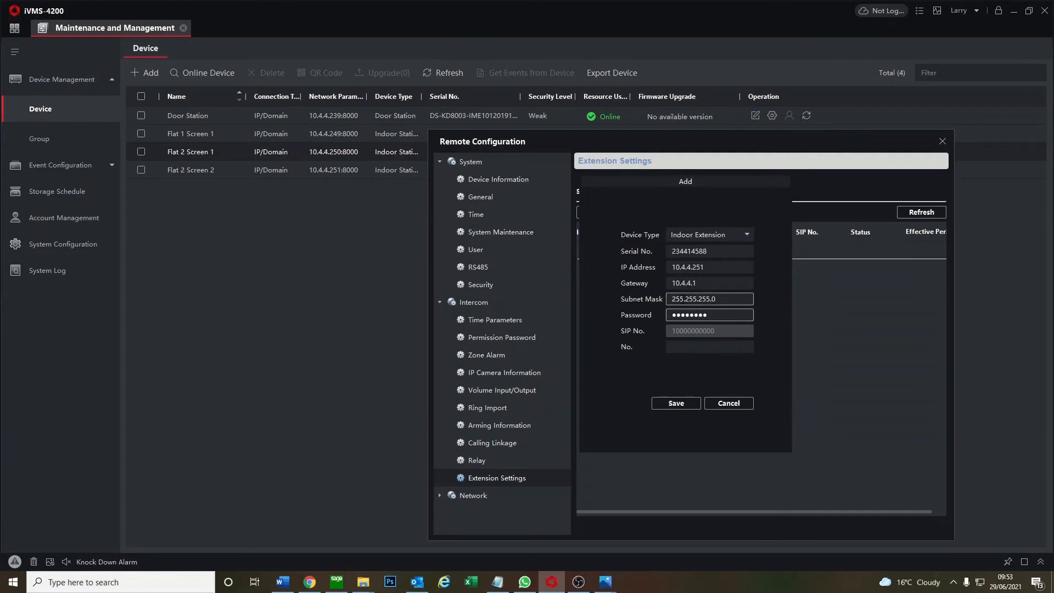
pyautogui.write('1')
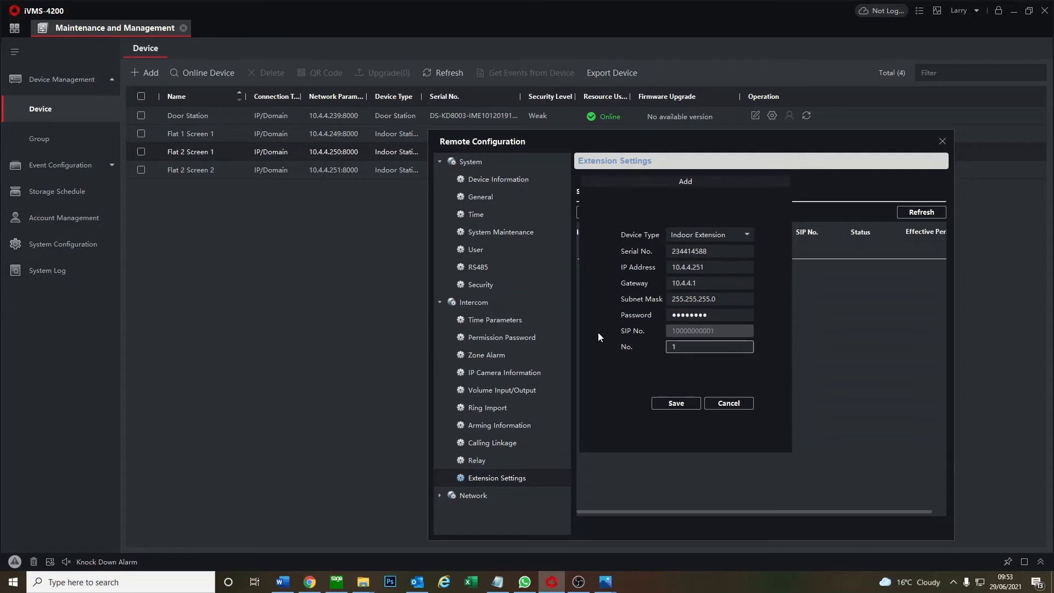
pyautogui.click(709, 345)
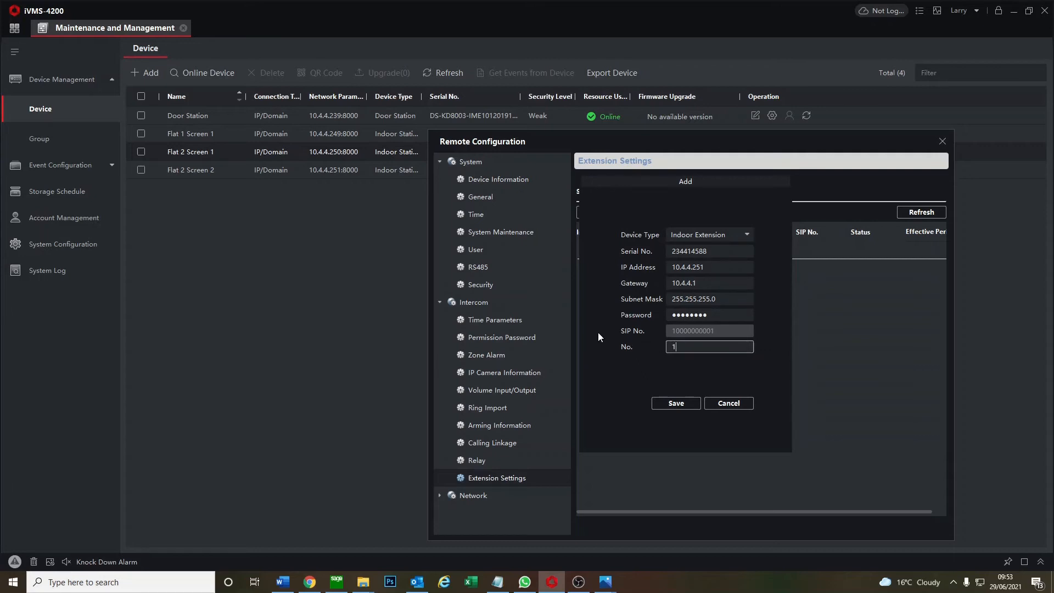
pyautogui.moveTo(662, 412)
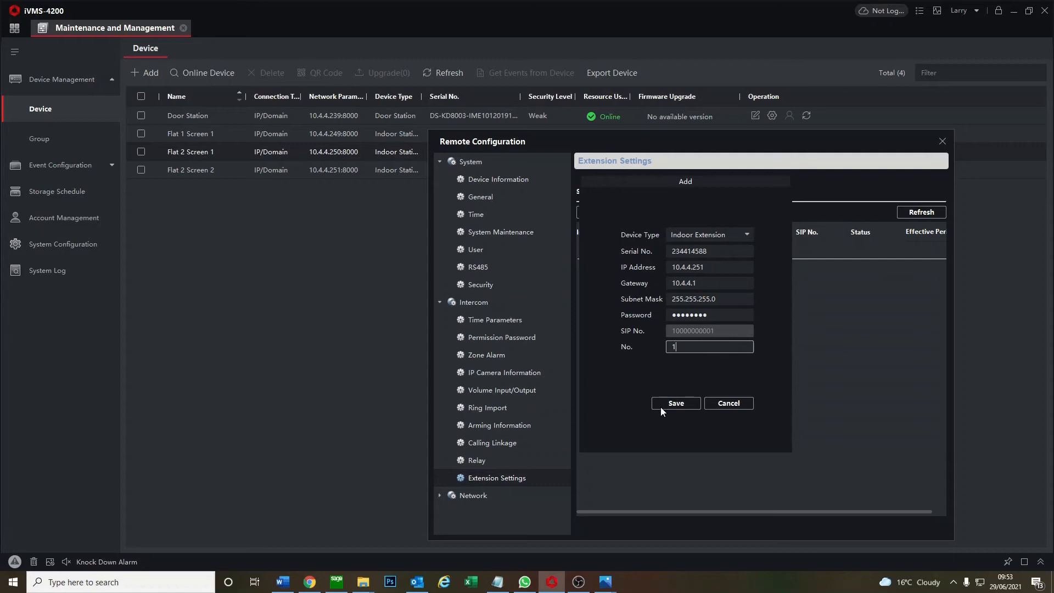
pyautogui.click(675, 402)
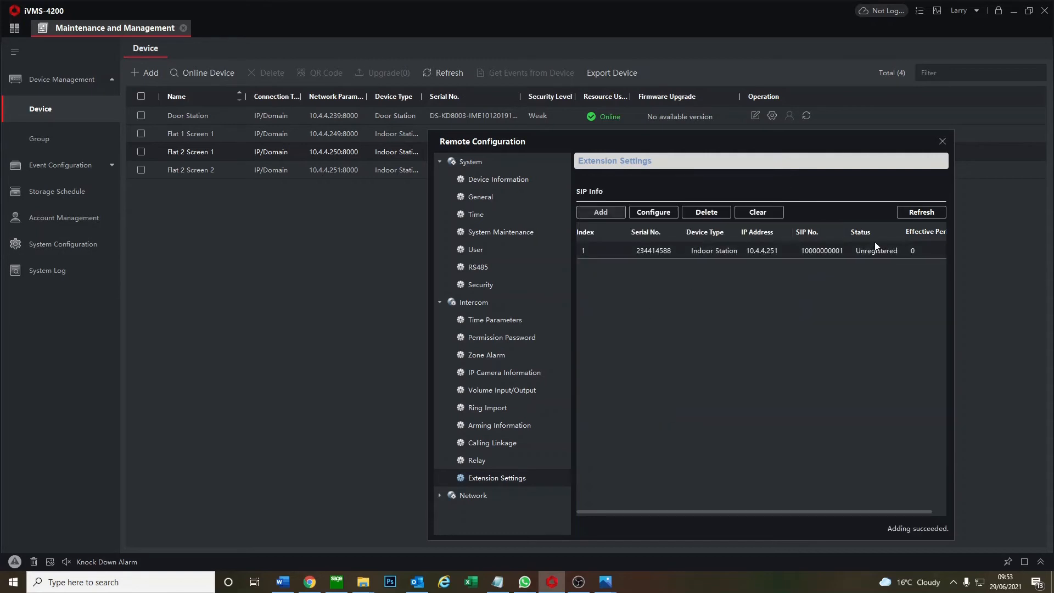
pyautogui.moveTo(820, 299)
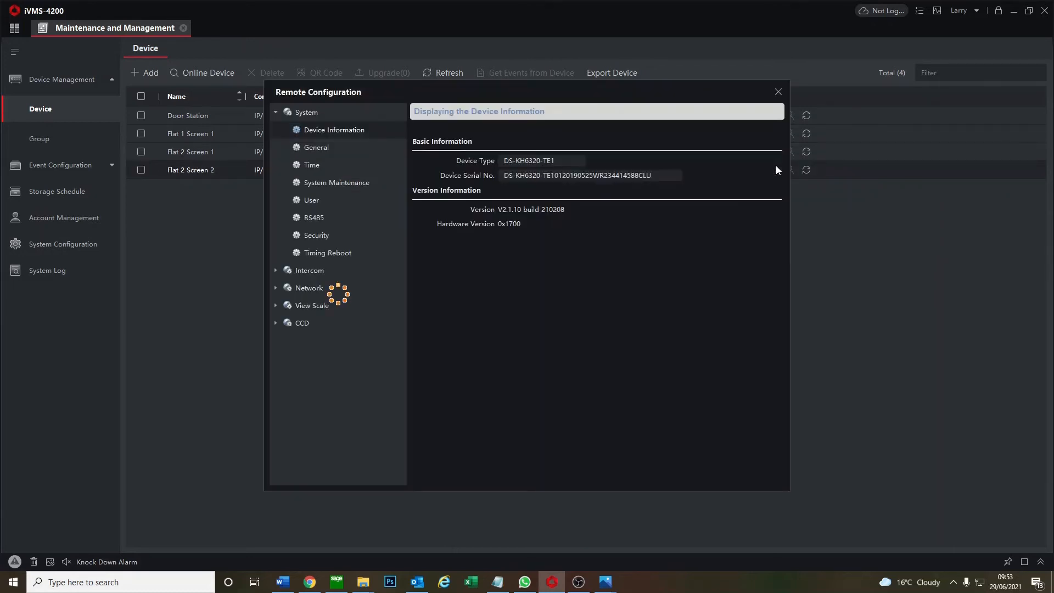
pyautogui.moveTo(636, 127)
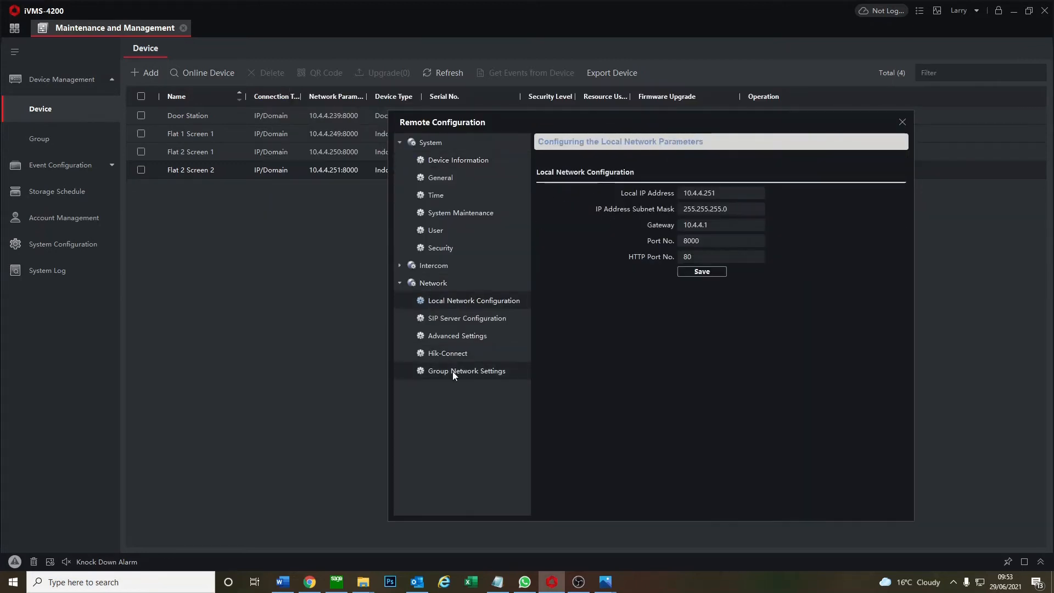
# Save Flat 2 Screen 2's group network settings with a registration password and door station IP 10.4.4.239.
pyautogui.click(465, 370)
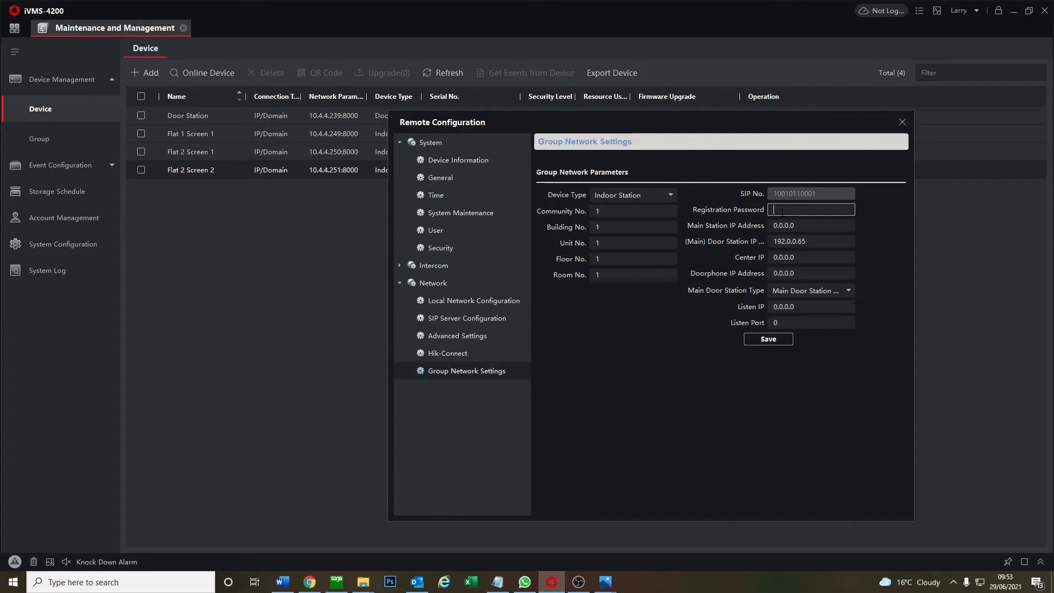
pyautogui.write('••••')
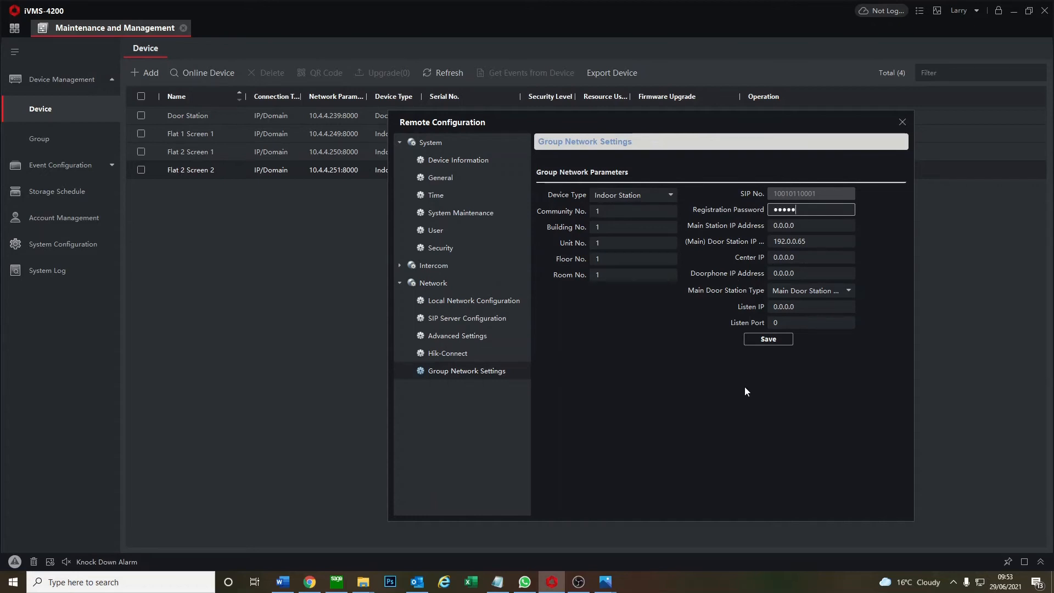
pyautogui.tripleClick(810, 241)
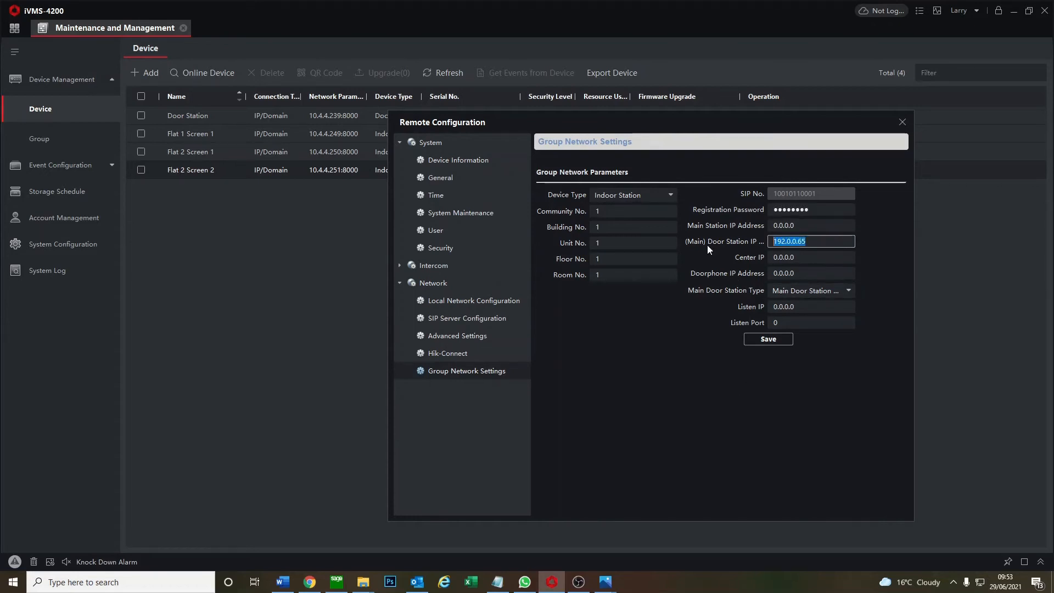
pyautogui.write('10.4.4.239')
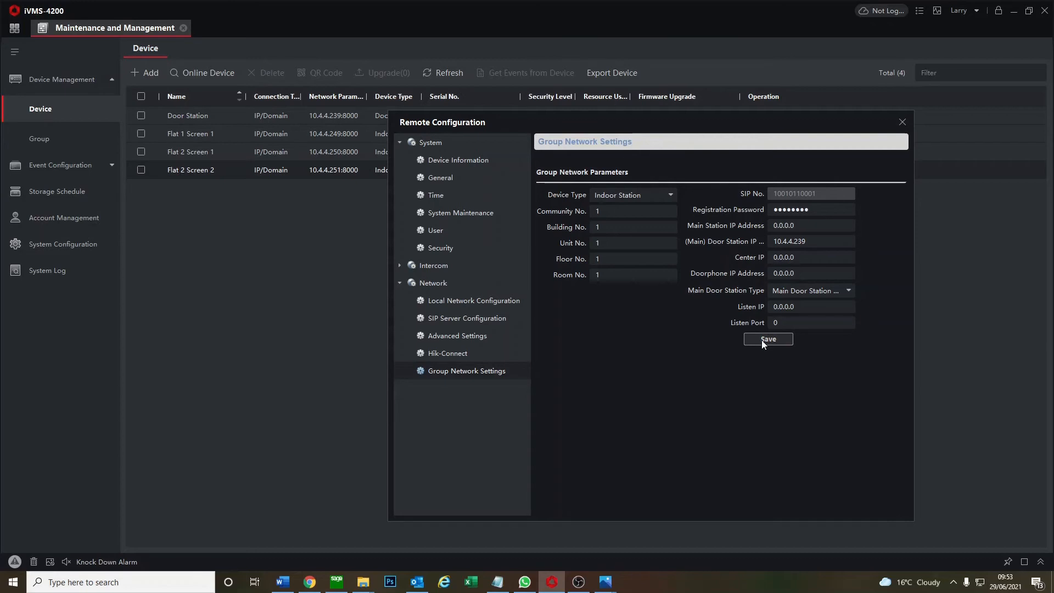
pyautogui.click(768, 339)
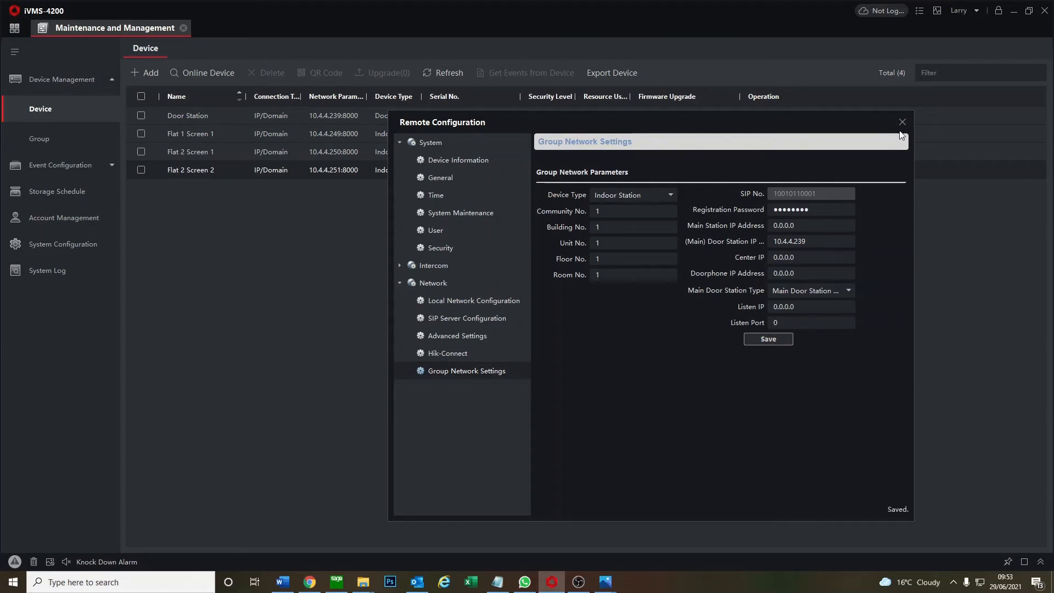
# Check Flat 2 Screen 1's extension list still shows 10.4.4.251 unregistered, then close its configuration.
pyautogui.click(902, 122)
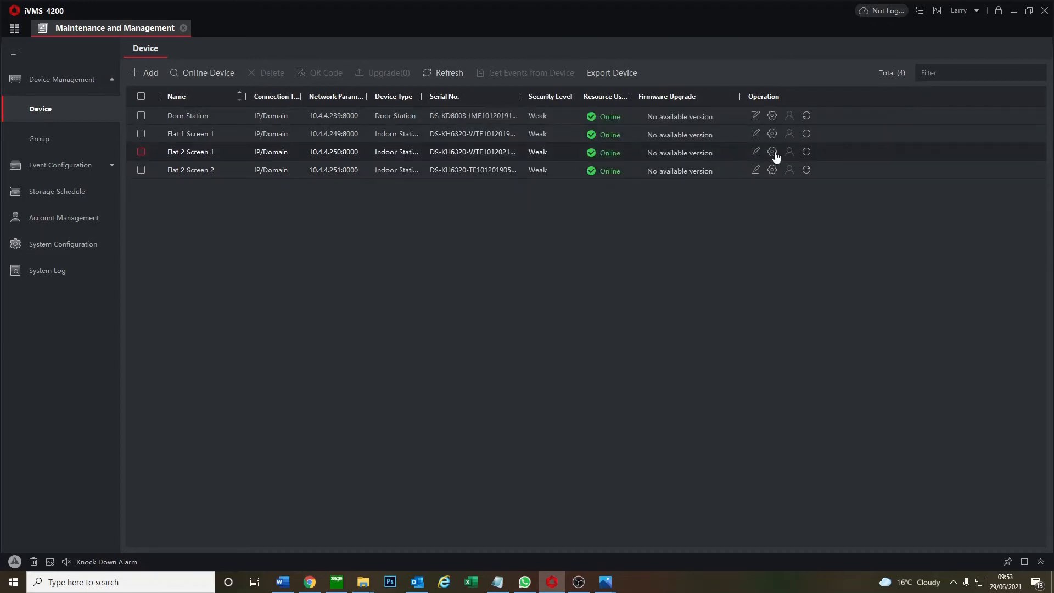
pyautogui.click(772, 152)
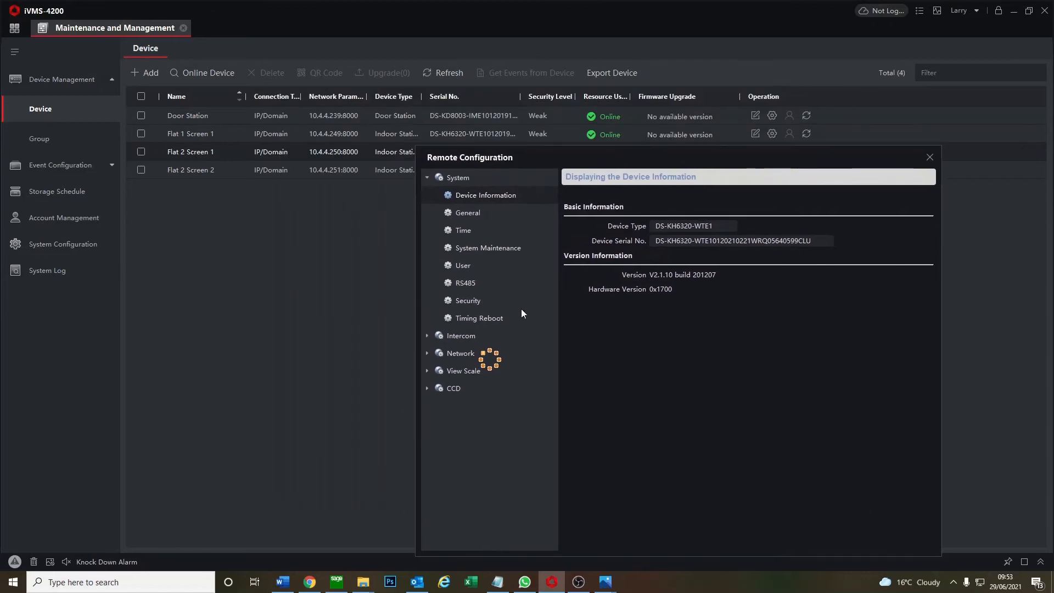
pyautogui.click(460, 336)
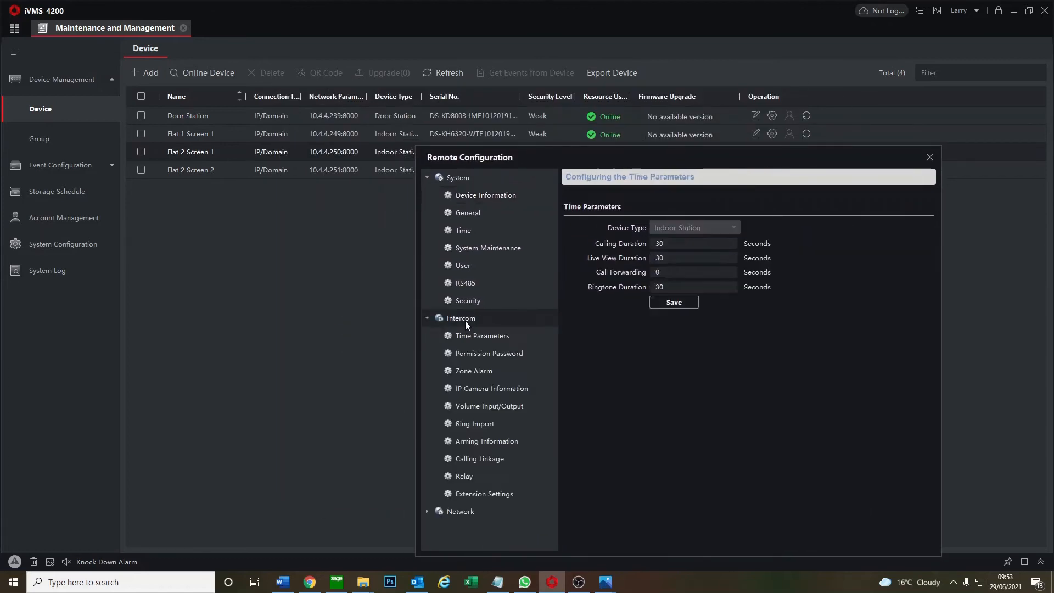
pyautogui.click(483, 493)
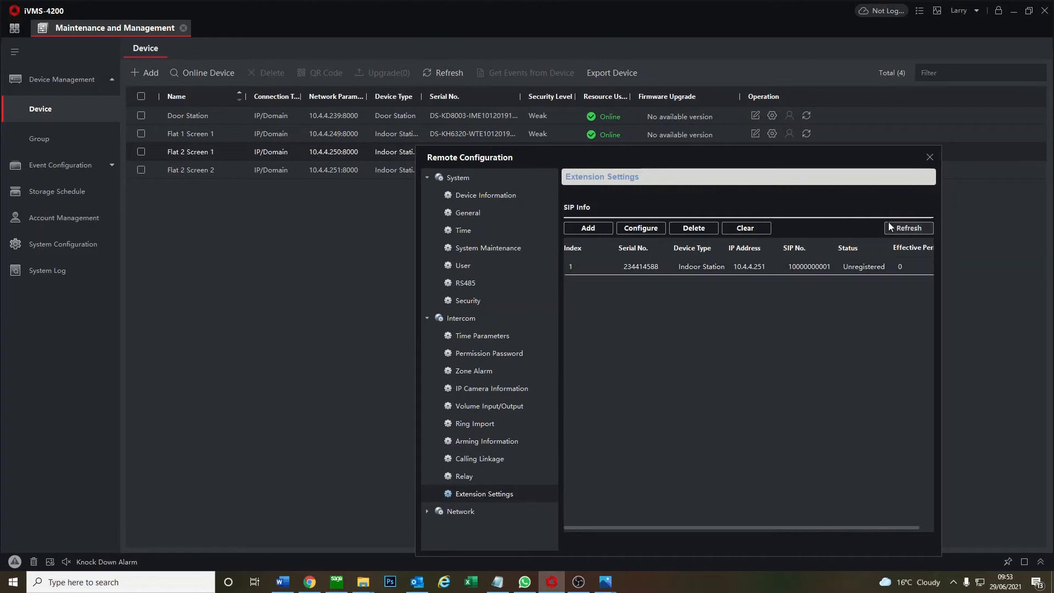
pyautogui.moveTo(922, 168)
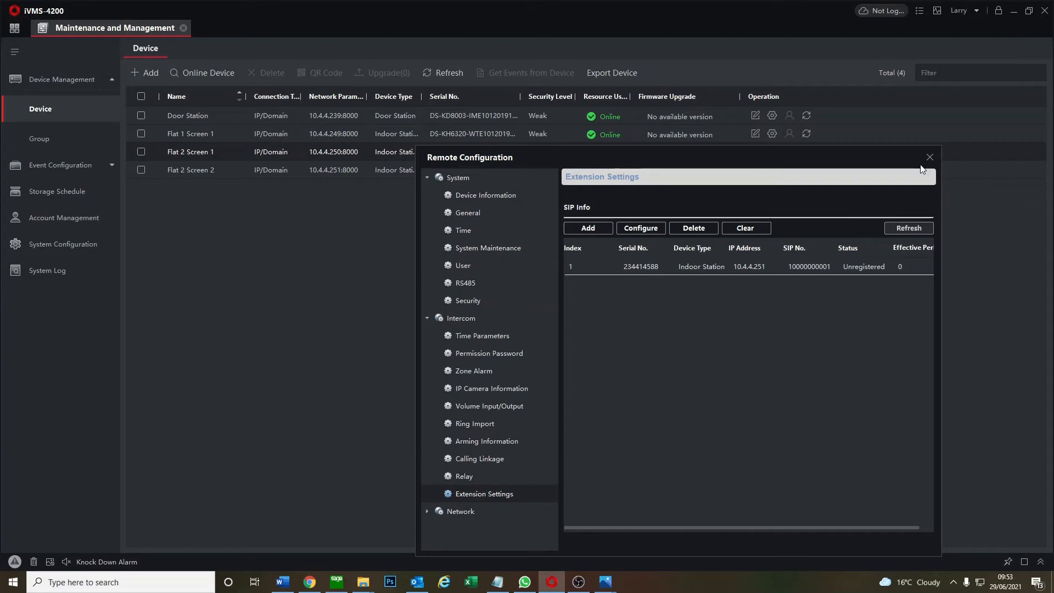
pyautogui.click(930, 157)
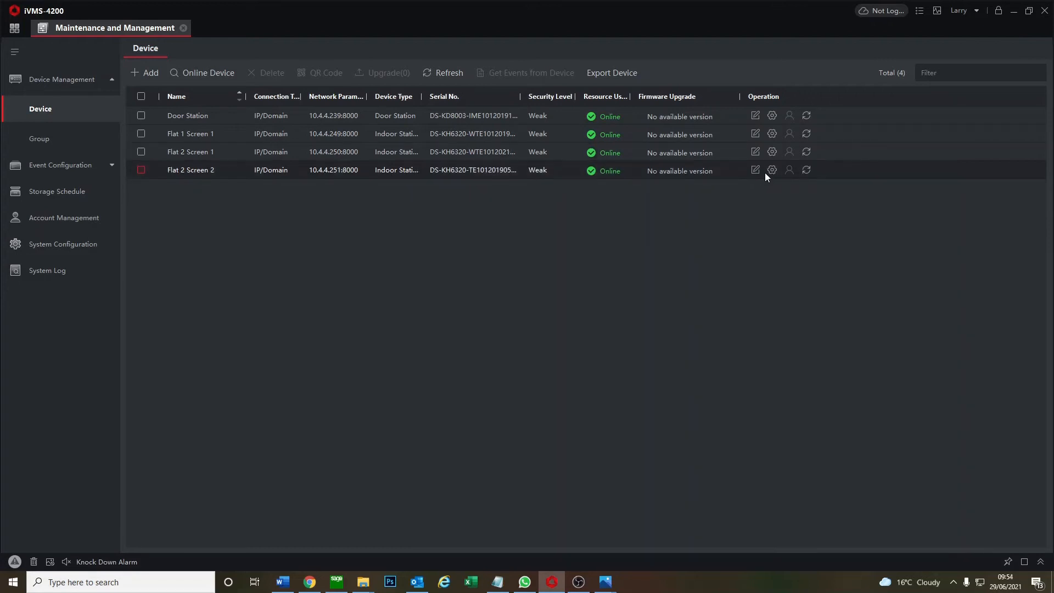
# Bring up Flat 2 Screen 2's group network settings and select the room number field.
pyautogui.click(772, 170)
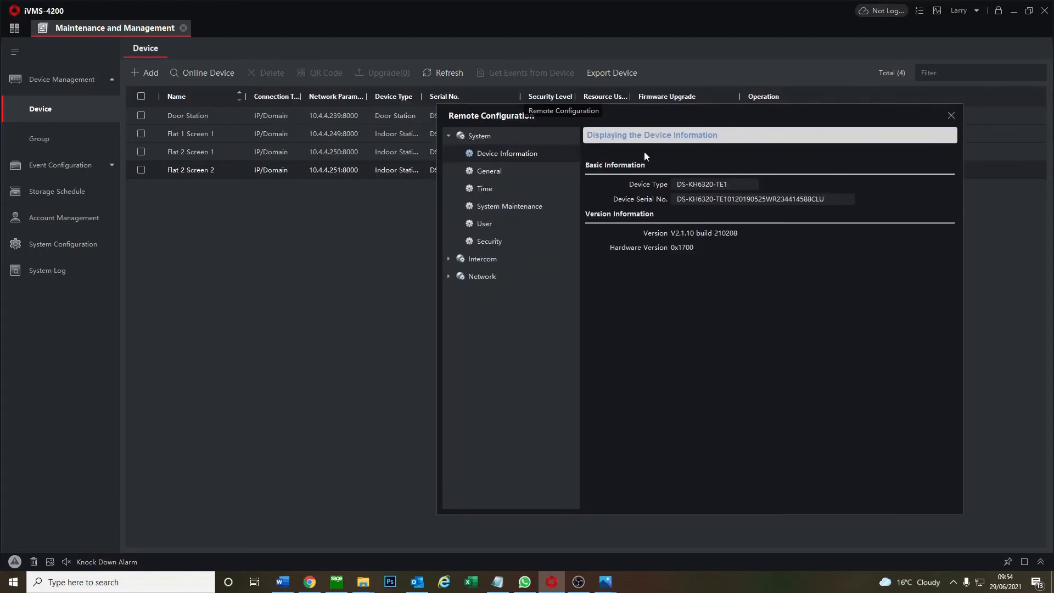
pyautogui.click(481, 258)
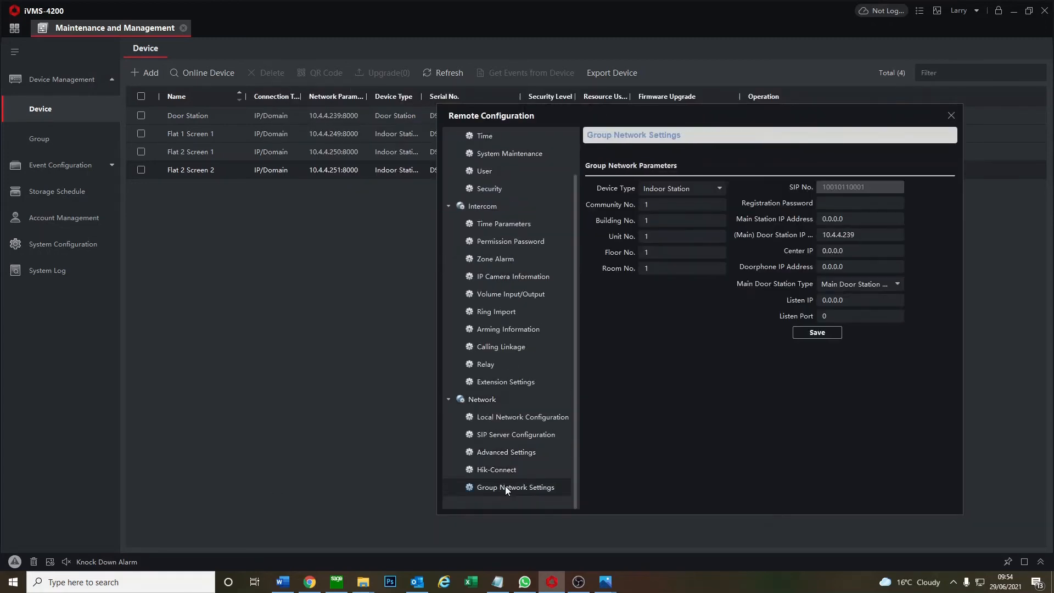
pyautogui.click(680, 204)
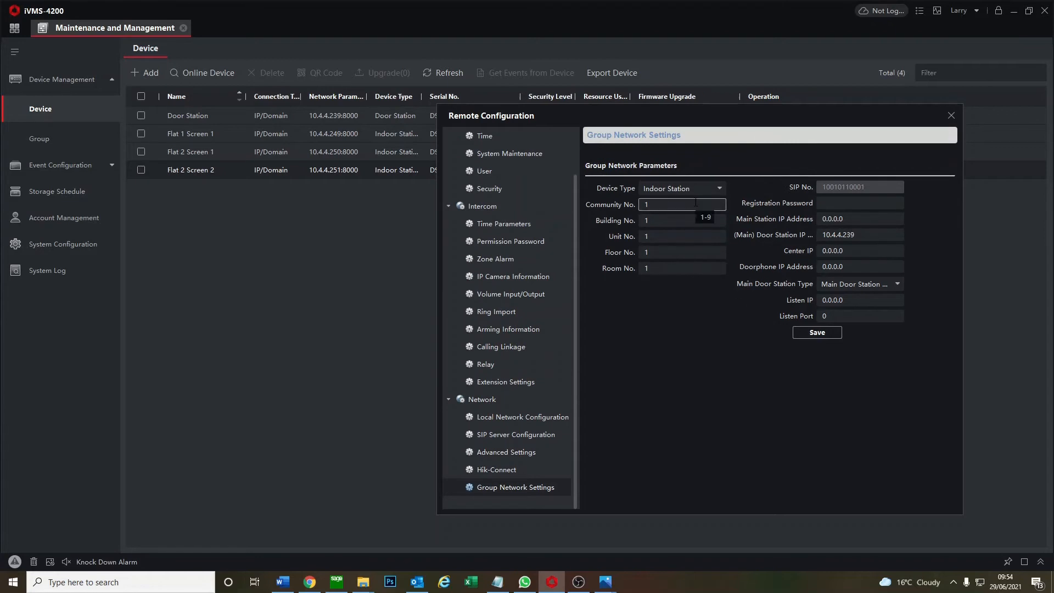
pyautogui.click(682, 267)
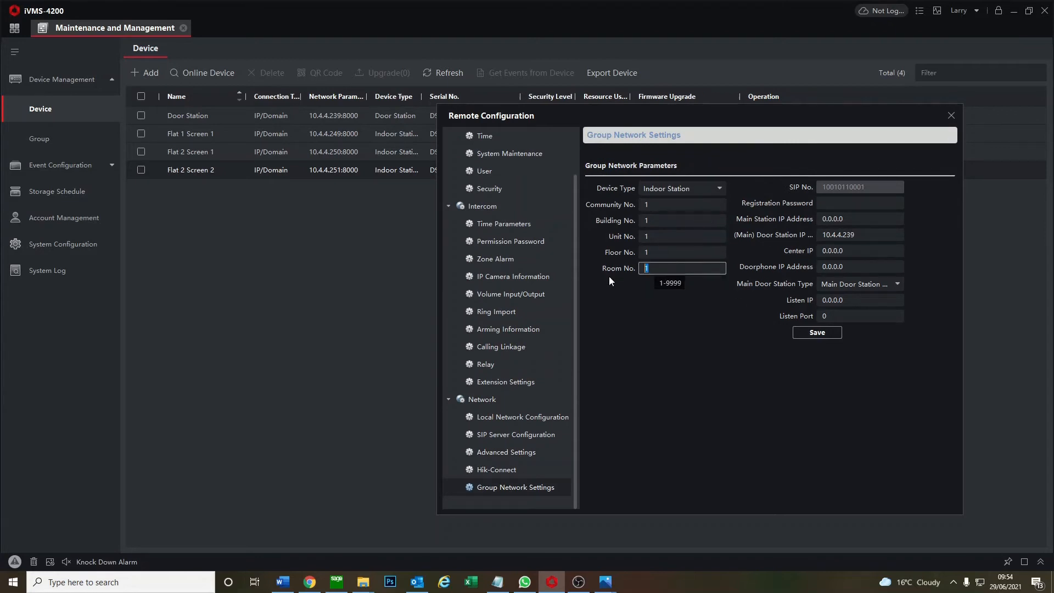
# Save Flat 2 Screen 2's group network parameters with room number 2, then close its configuration.
pyautogui.write('2')
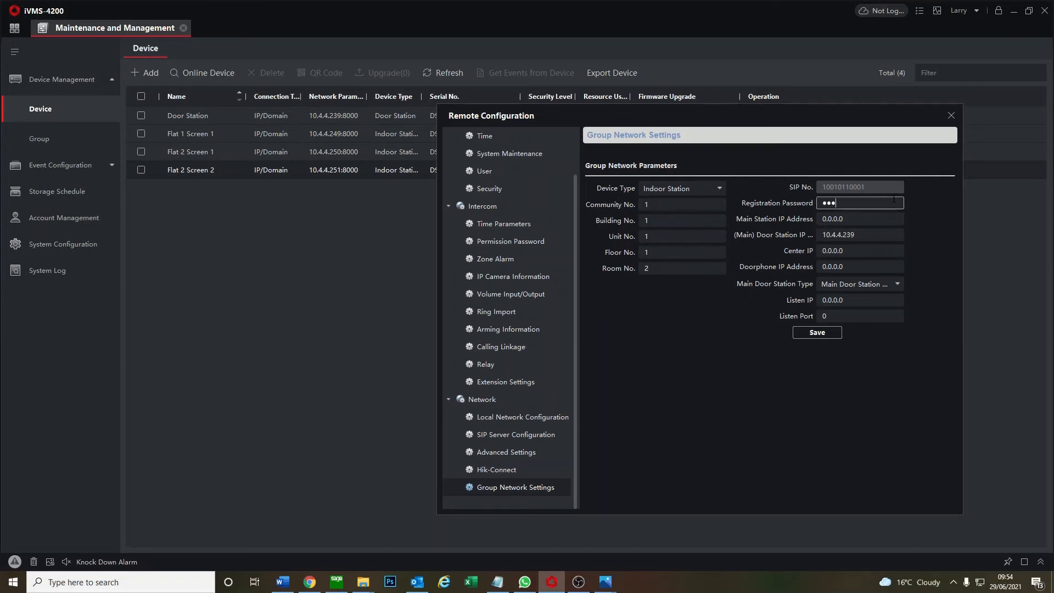
pyautogui.click(859, 235)
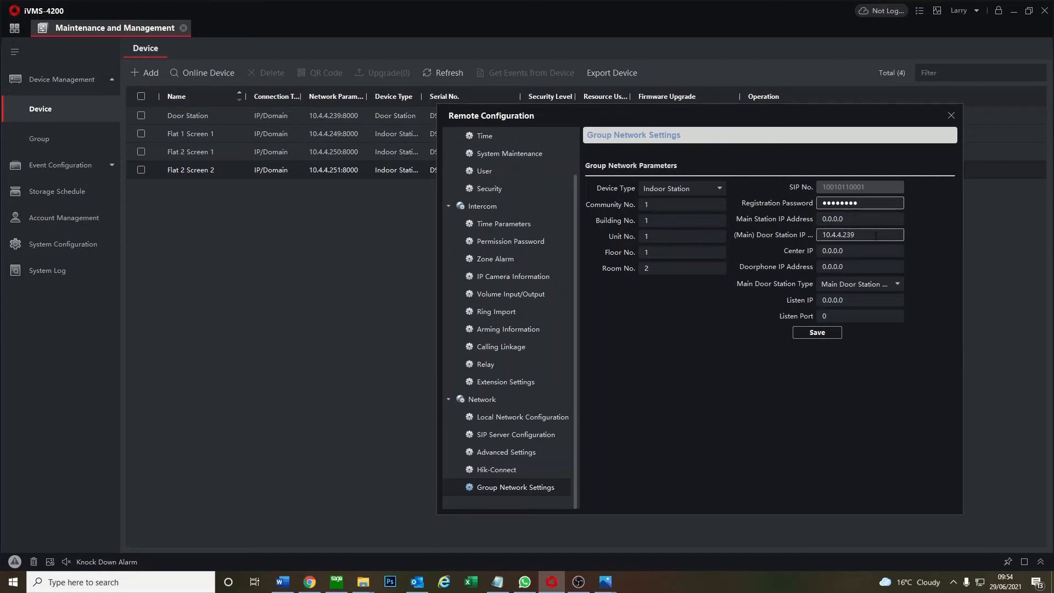
pyautogui.click(815, 332)
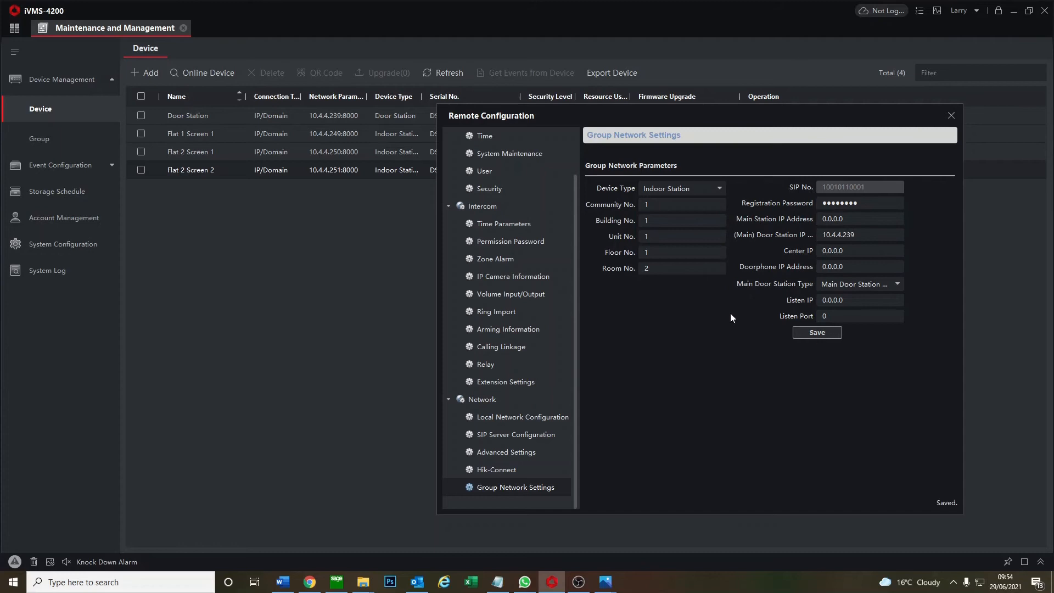
pyautogui.click(951, 115)
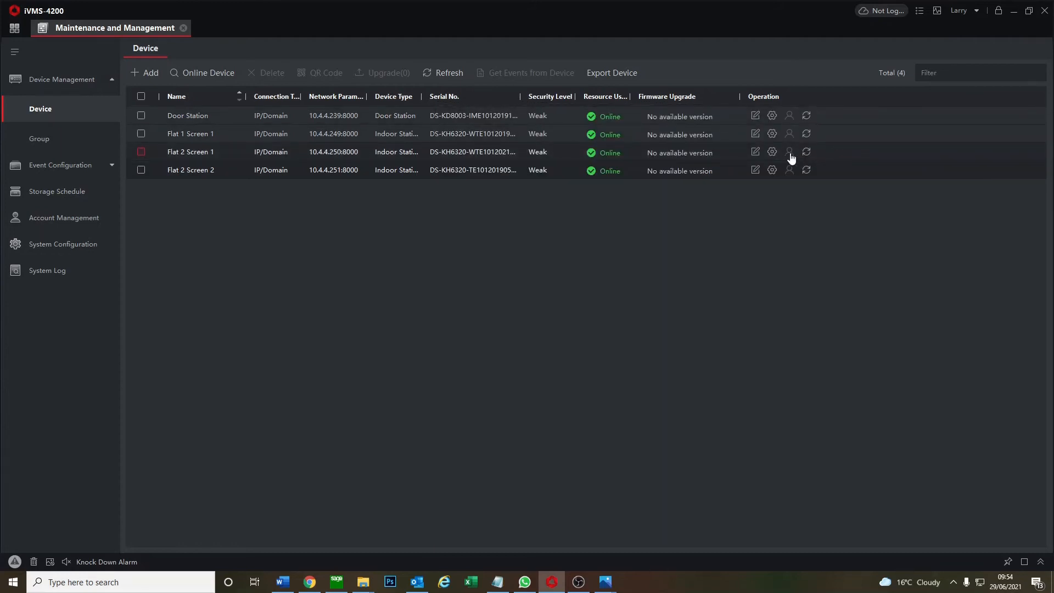
# View Flat 2 Screen 1's extension list showing 10.4.4.251 still unregistered.
pyautogui.click(772, 152)
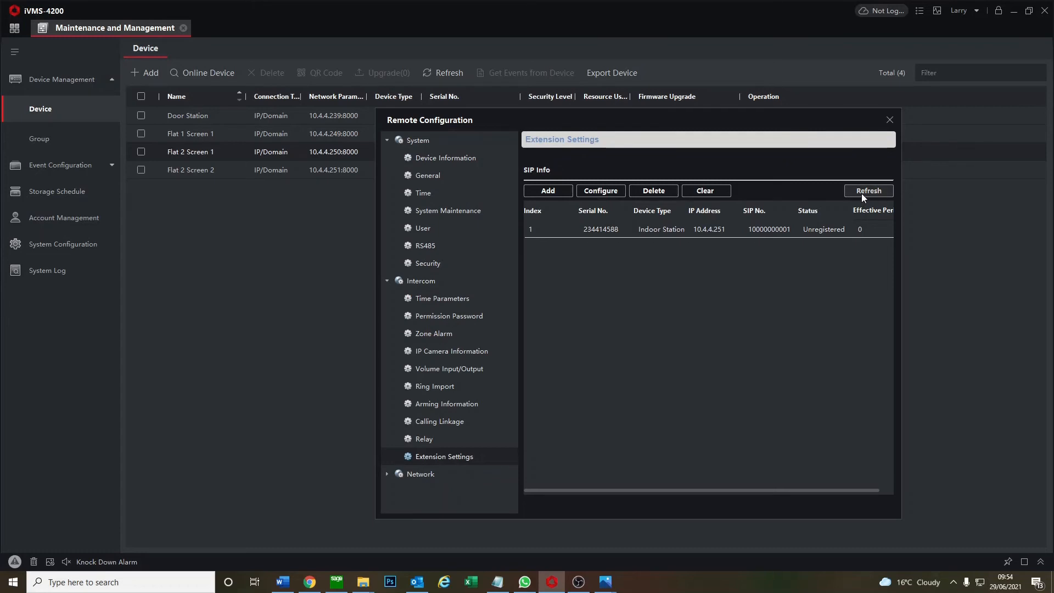
pyautogui.moveTo(601, 190)
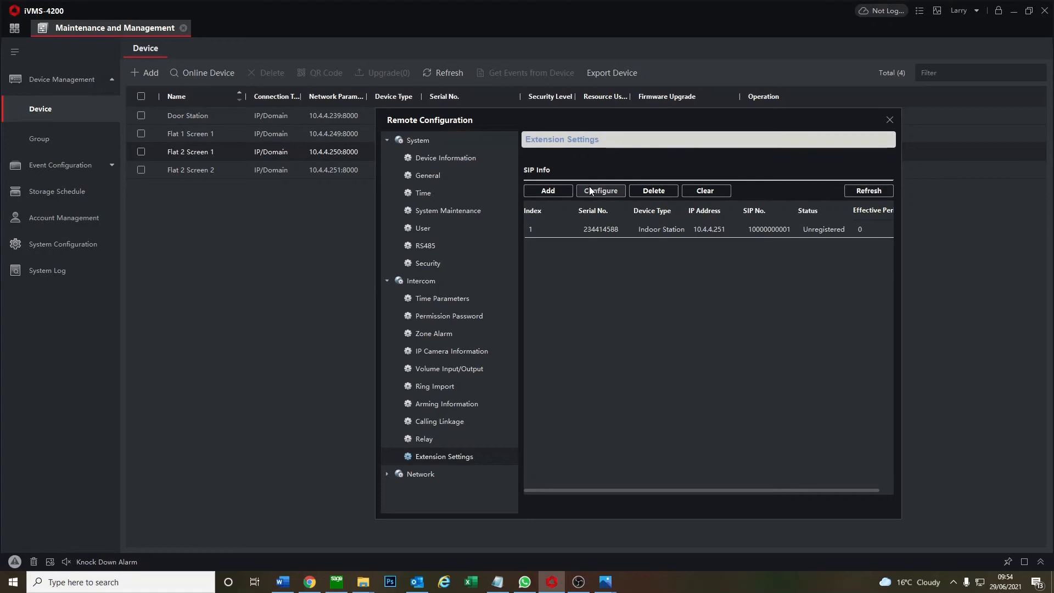
pyautogui.click(890, 120)
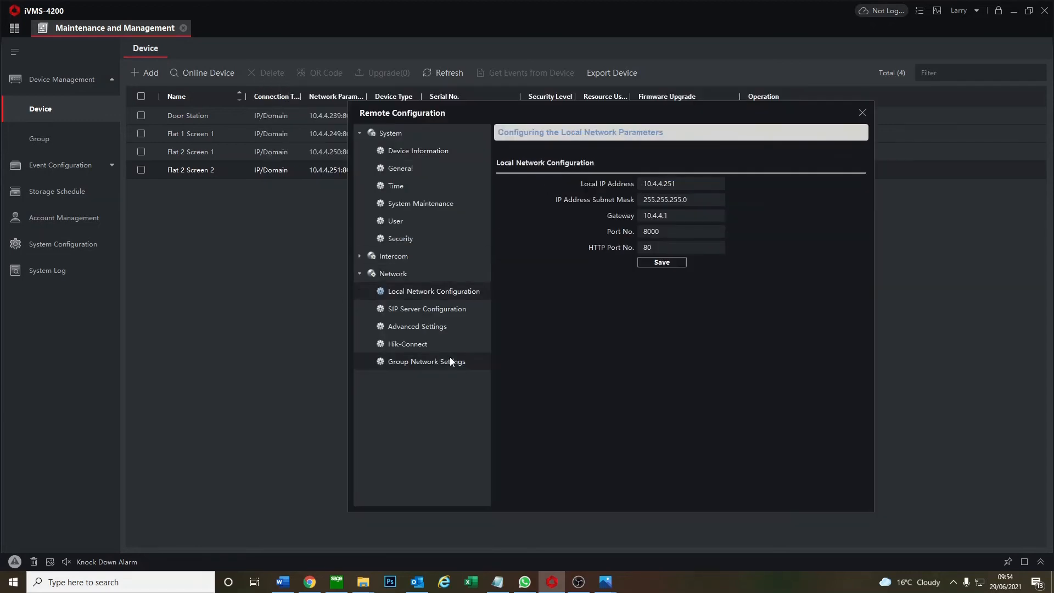
# Save Flat 2 Screen 2 as device type Indoor Extension number 1 and close its configuration.
pyautogui.click(426, 361)
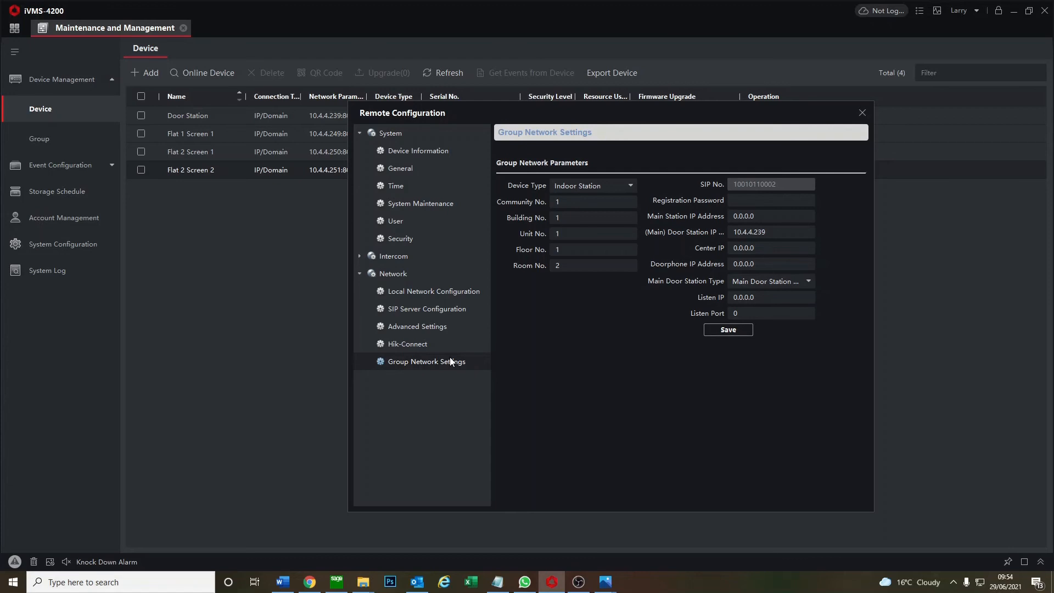
pyautogui.moveTo(789, 184)
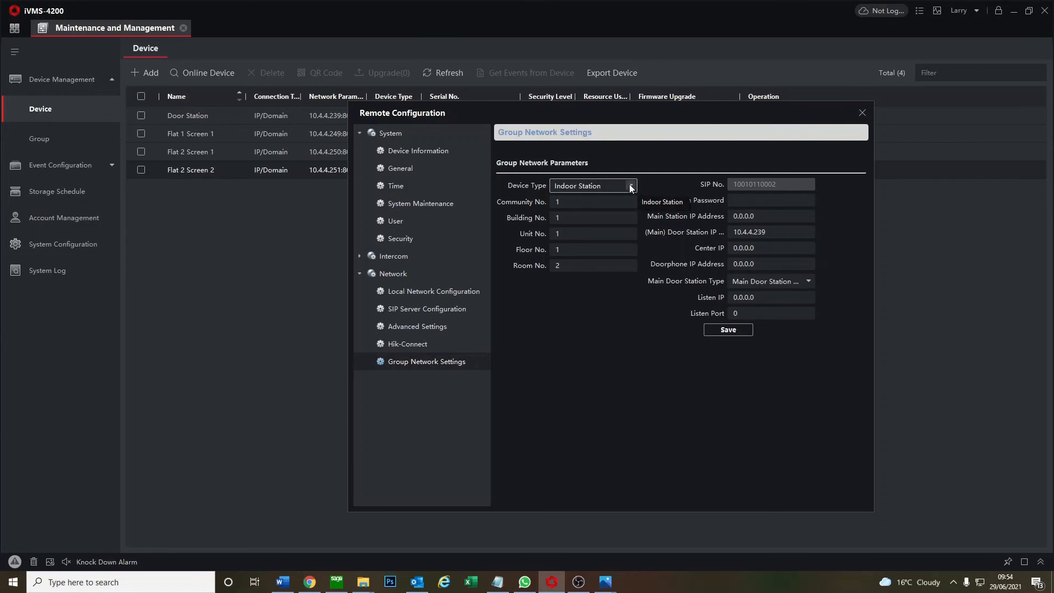
pyautogui.click(630, 185)
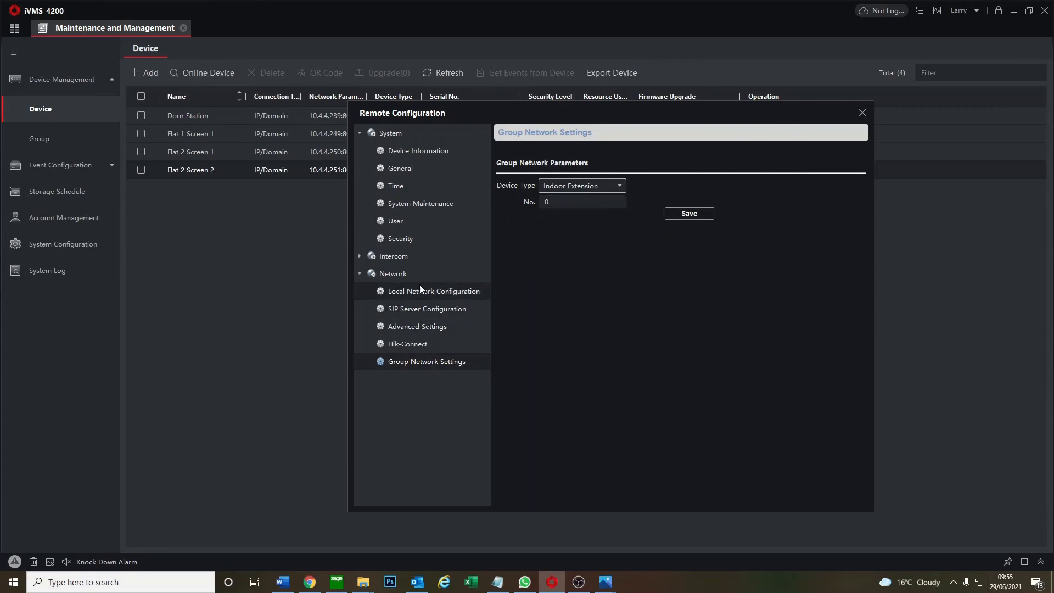
pyautogui.click(582, 202)
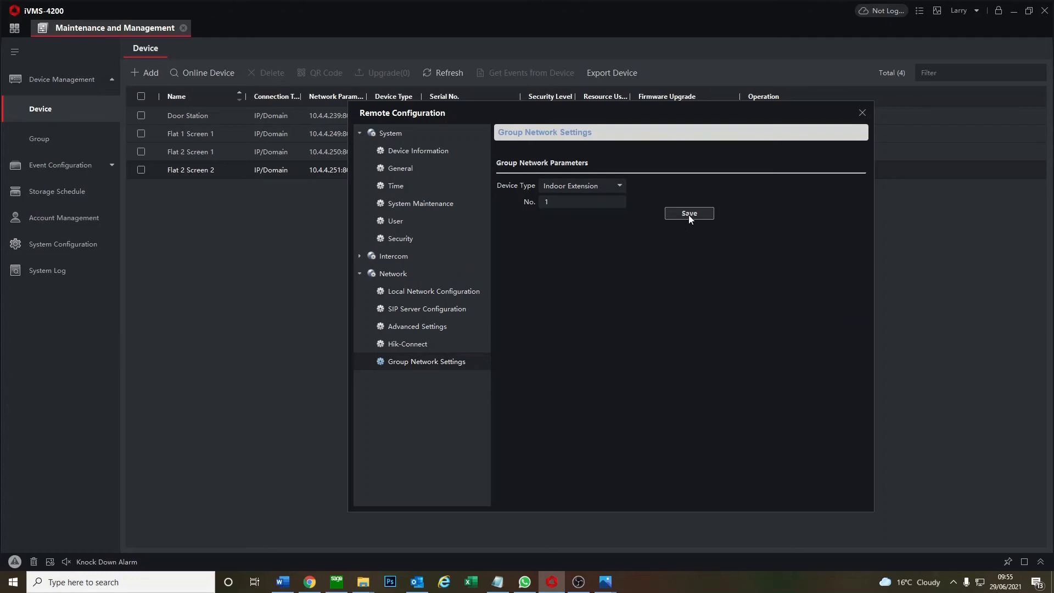
pyautogui.click(688, 213)
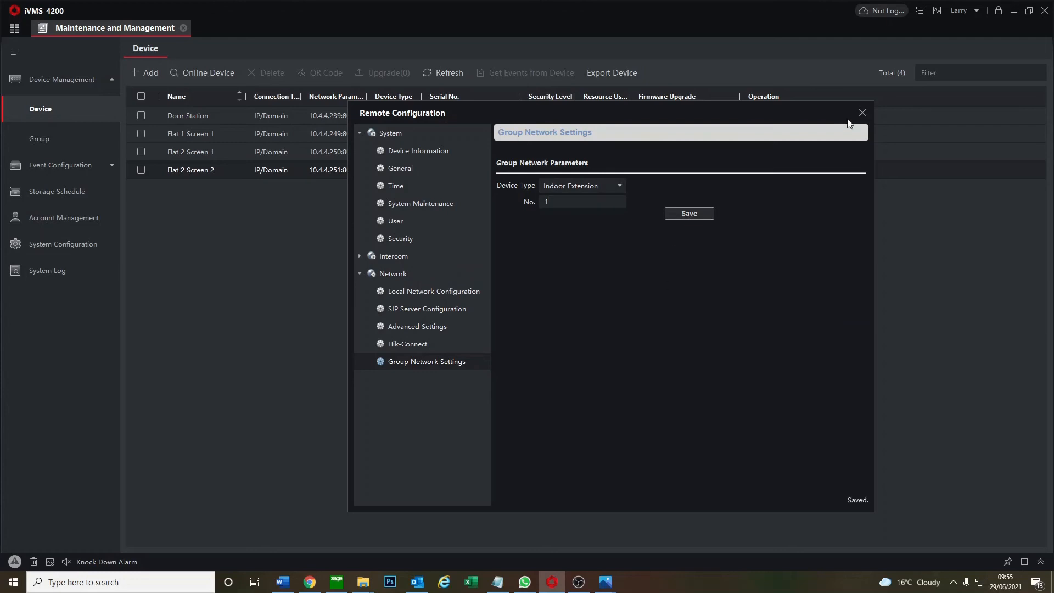
pyautogui.click(863, 112)
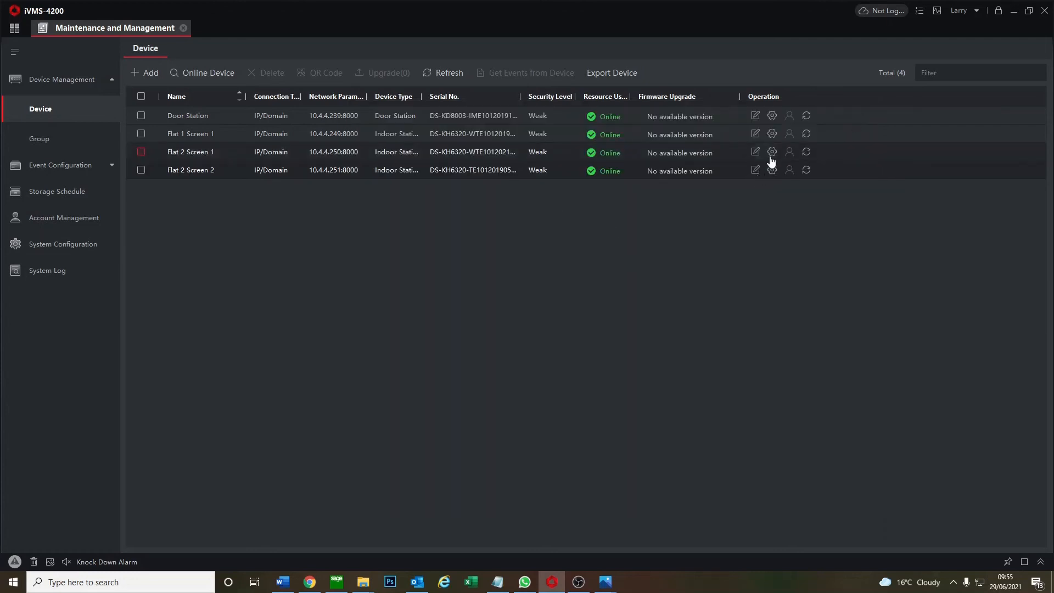
# Verify Flat 2 Screen 1 lists extension 10.4.4.251 as Registered, then close its configuration.
pyautogui.click(772, 152)
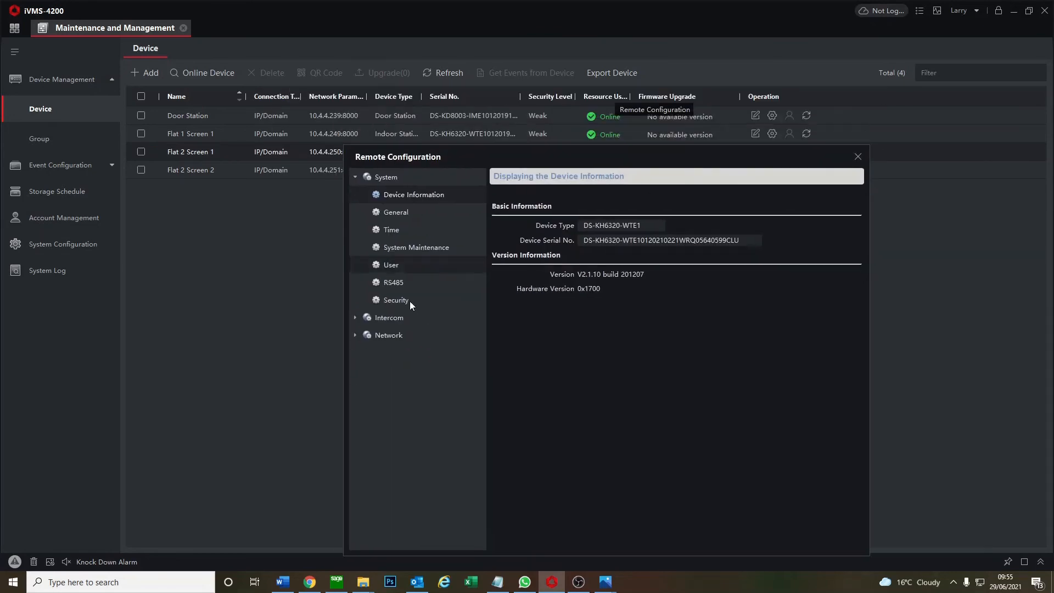
pyautogui.click(387, 335)
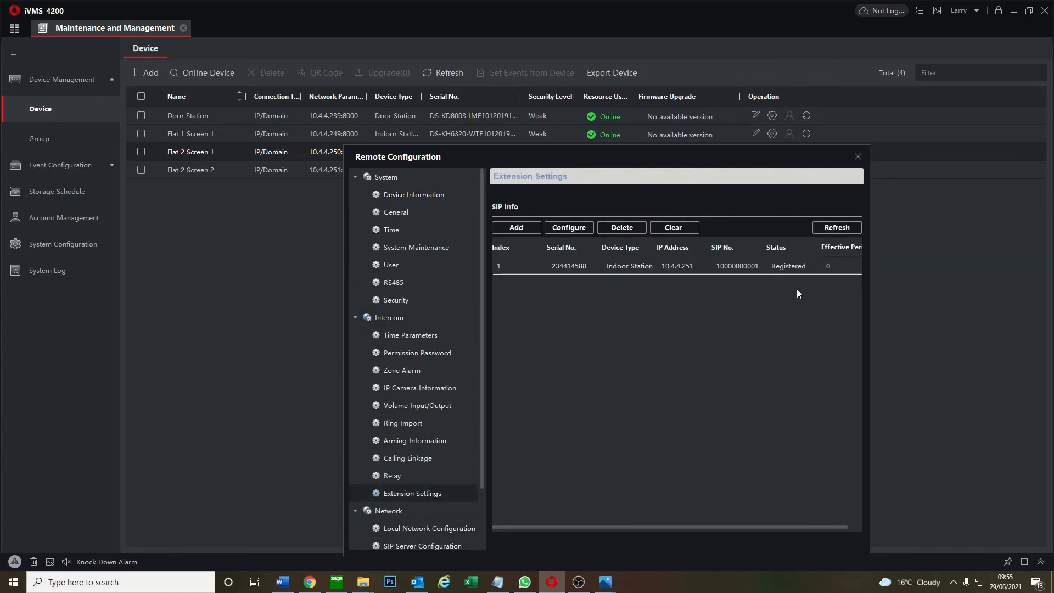
pyautogui.moveTo(867, 353)
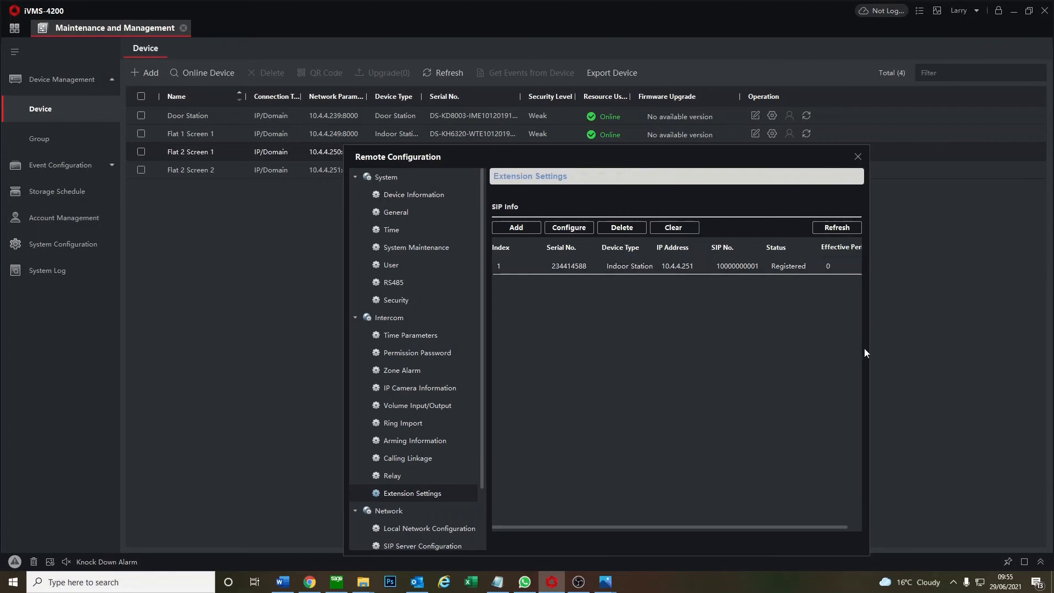
pyautogui.moveTo(193, 208)
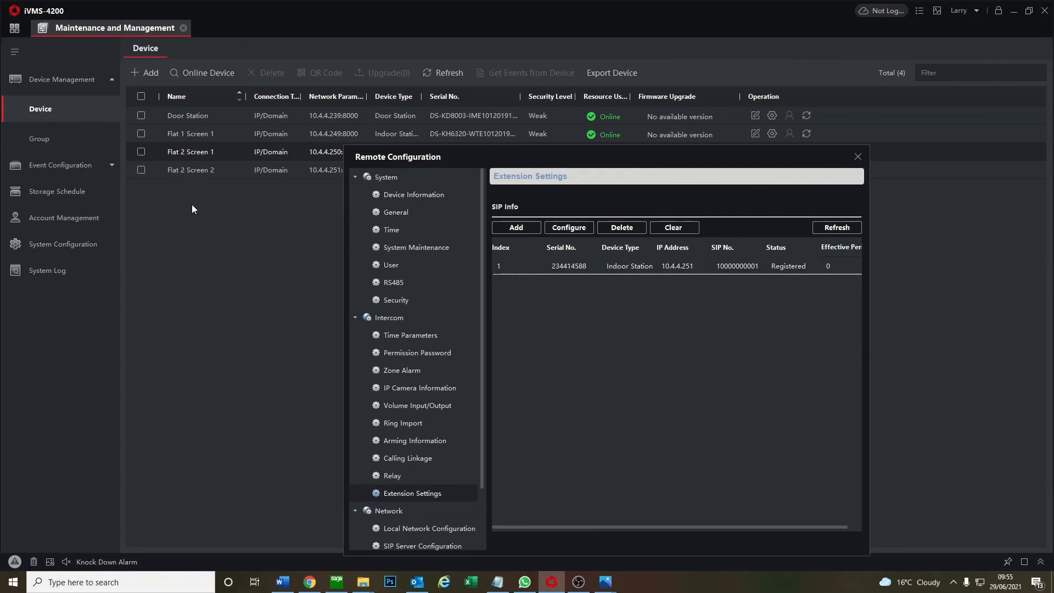
pyautogui.moveTo(837, 195)
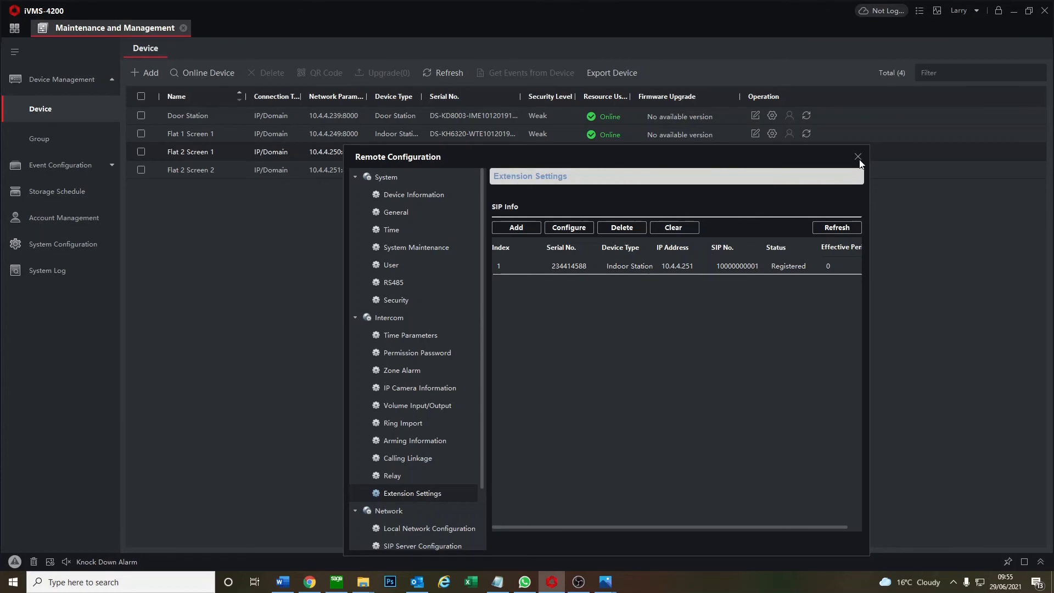
pyautogui.click(858, 157)
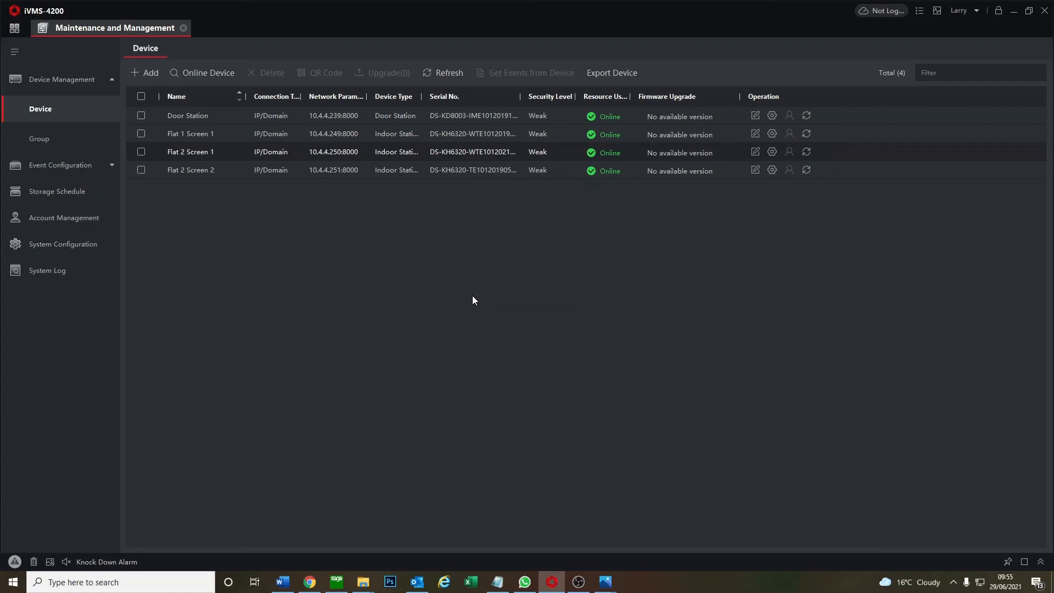
pyautogui.moveTo(604, 468)
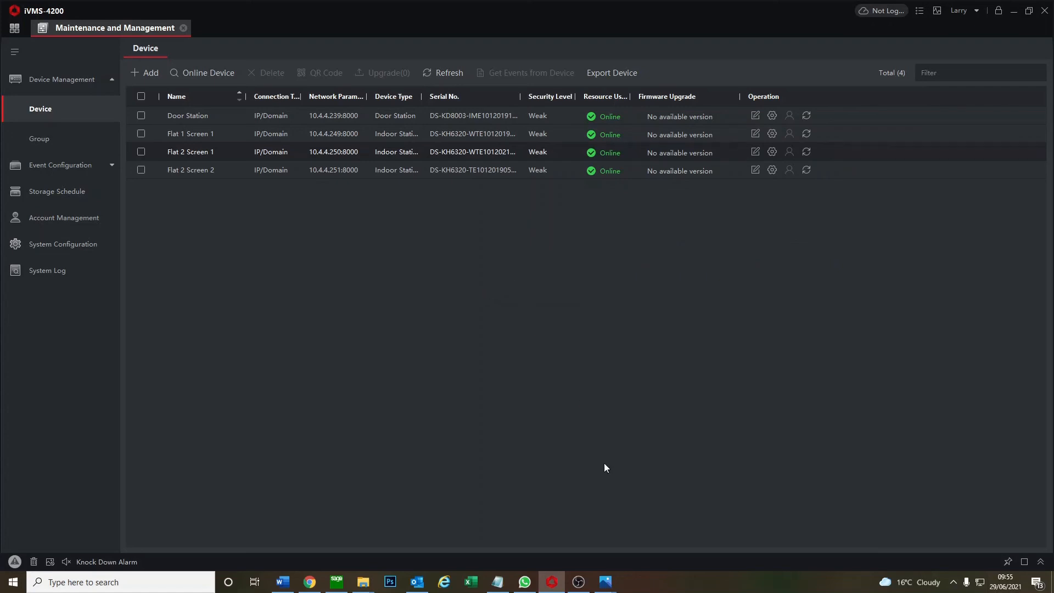